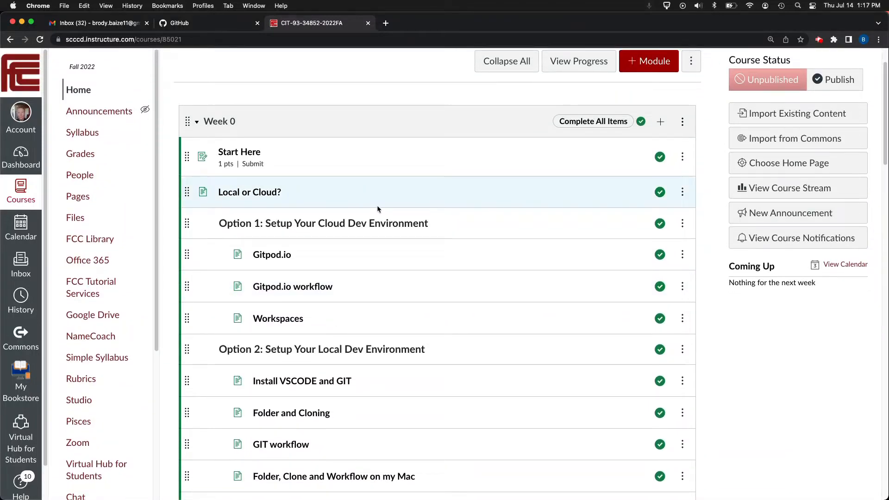
pyautogui.moveTo(372, 267)
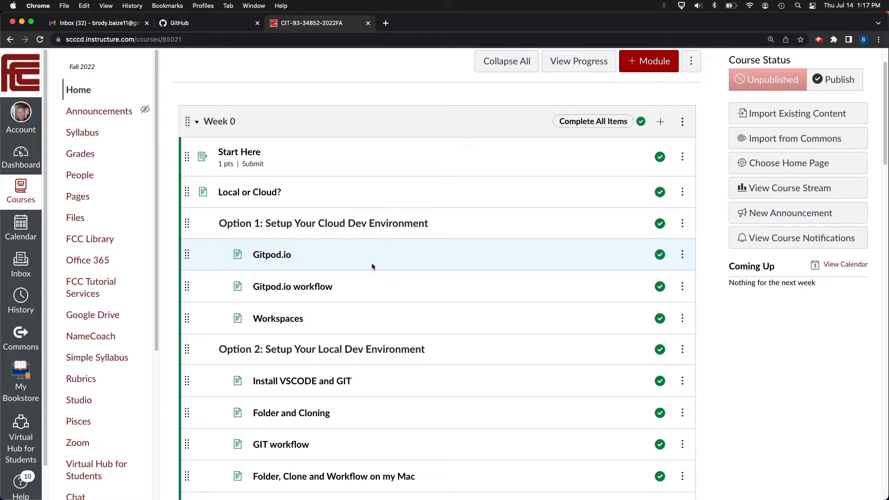
pyautogui.moveTo(363, 223)
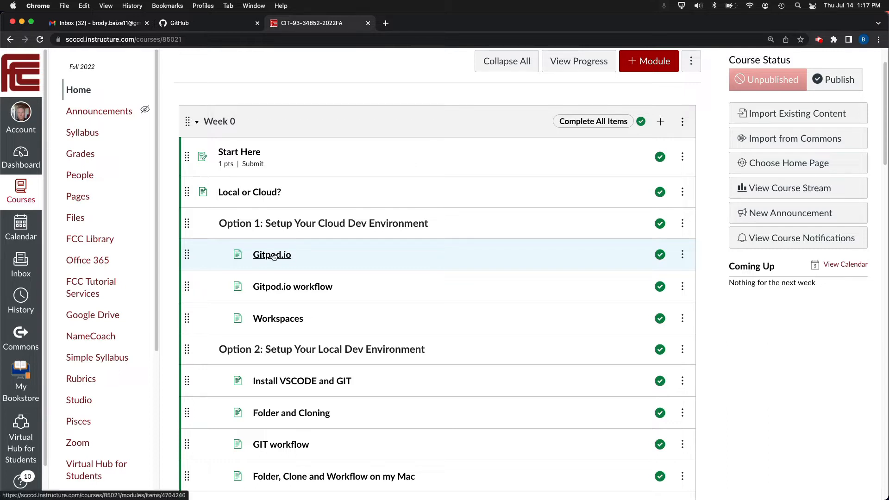
pyautogui.moveTo(272, 255)
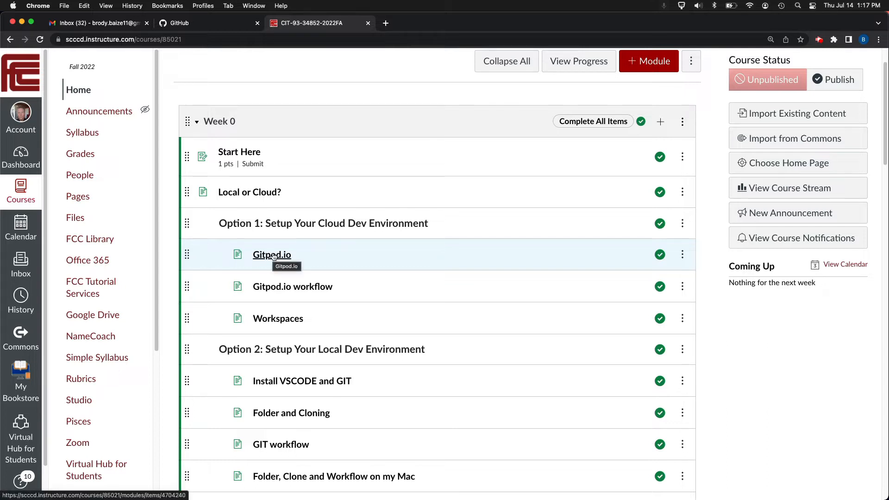
pyautogui.moveTo(371, 256)
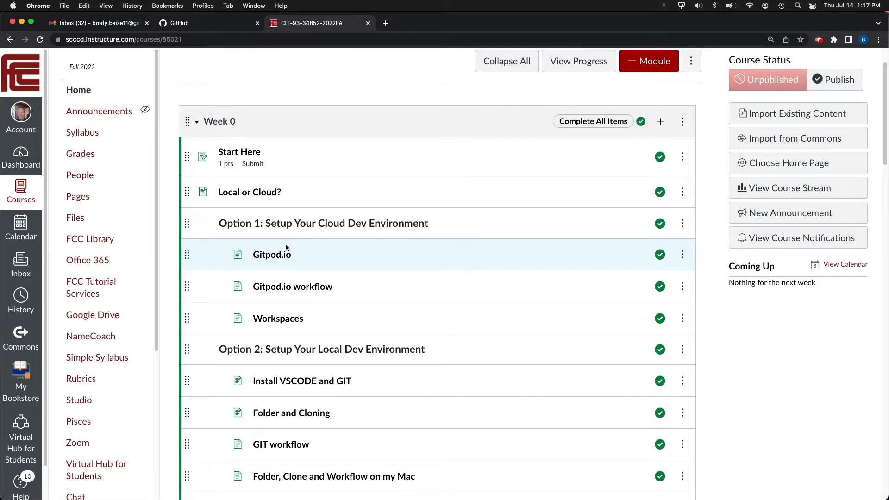
# Read the Gitpod.io page's note that both pub and pri repos must exist, then move to GitHub
pyautogui.click(271, 253)
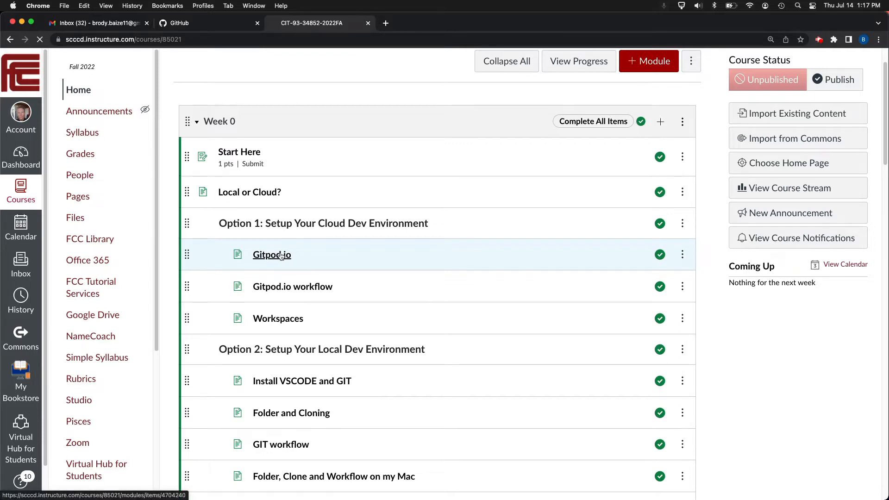
pyautogui.click(271, 255)
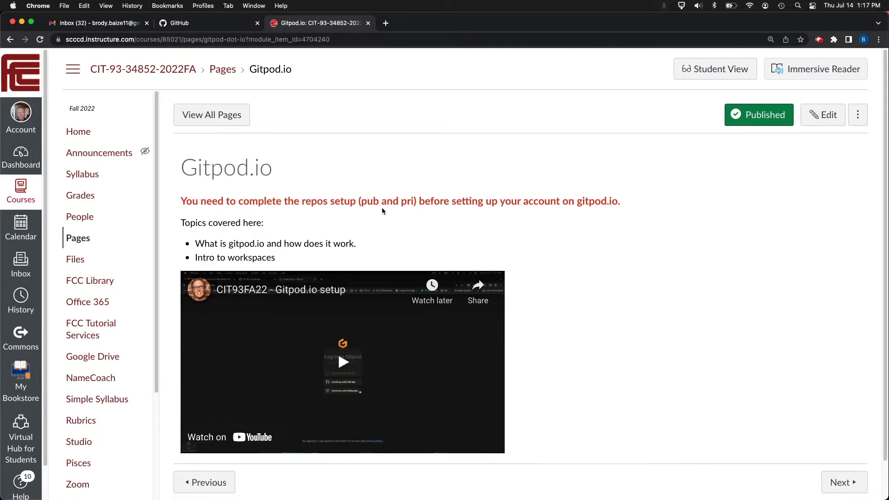
pyautogui.moveTo(363, 201); pyautogui.dragTo(415, 201)
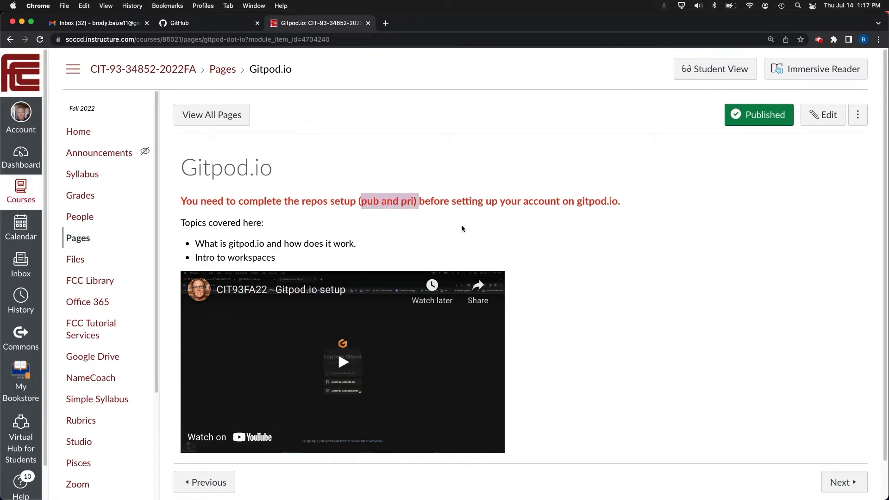
pyautogui.click(462, 229)
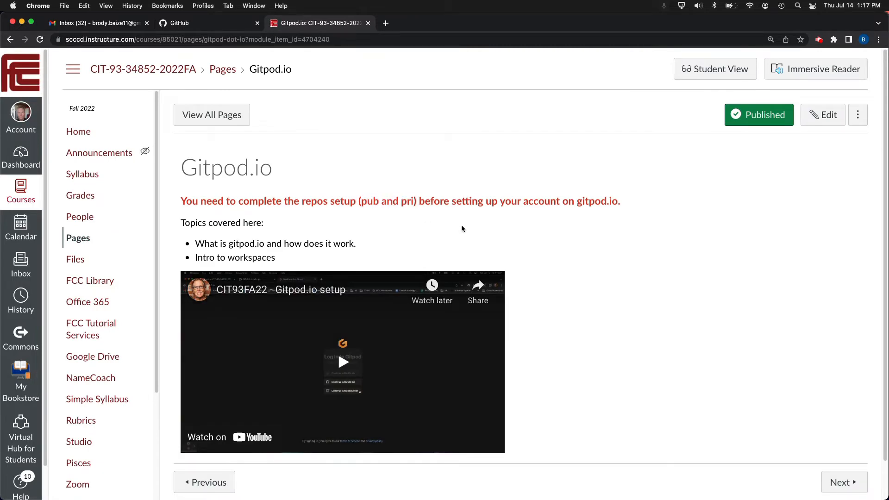
pyautogui.click(179, 23)
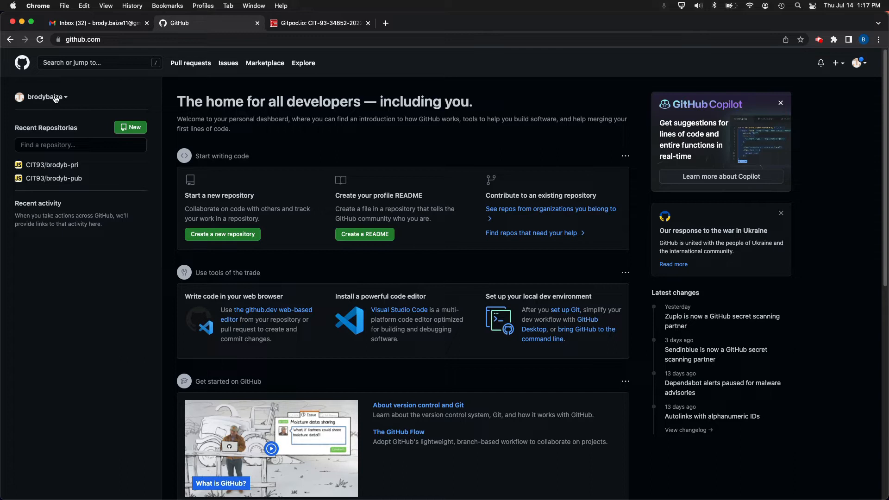
pyautogui.moveTo(83, 282)
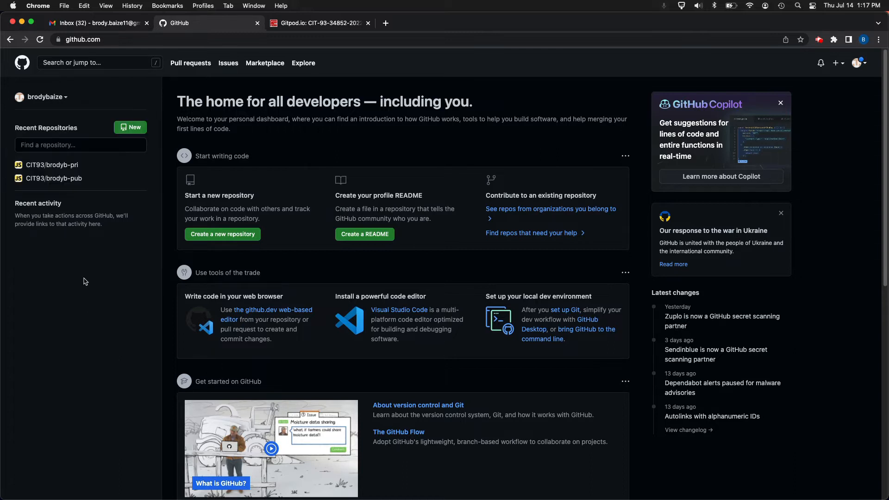
pyautogui.moveTo(50, 99)
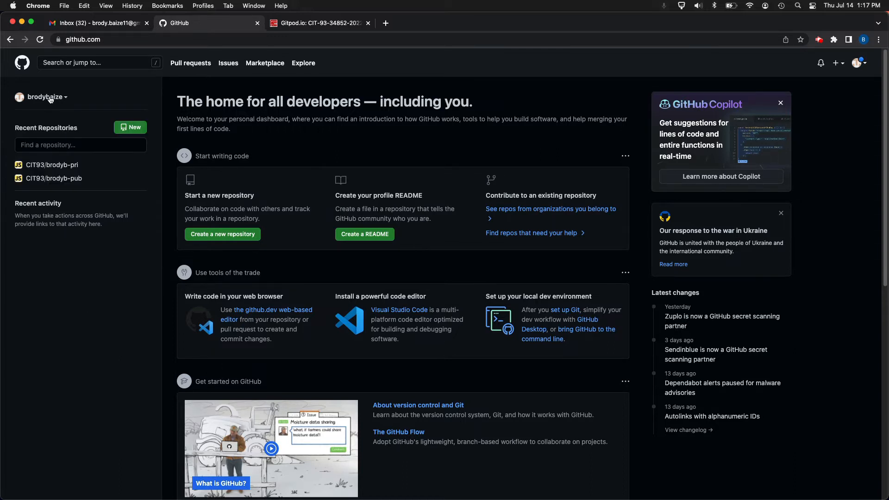
pyautogui.moveTo(50, 97)
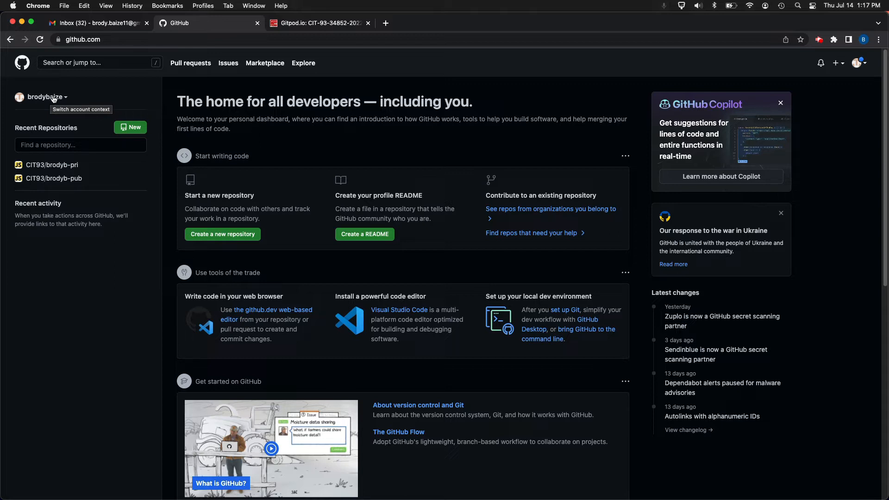
pyautogui.moveTo(54, 107)
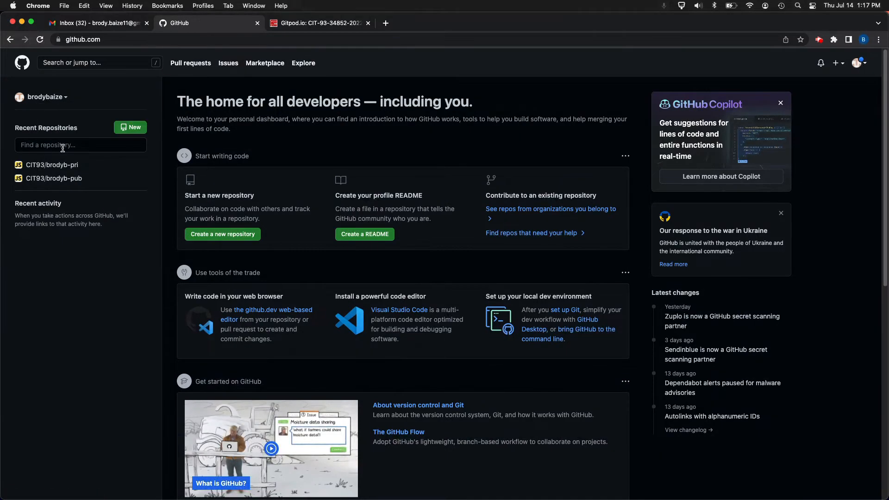
pyautogui.moveTo(54, 178)
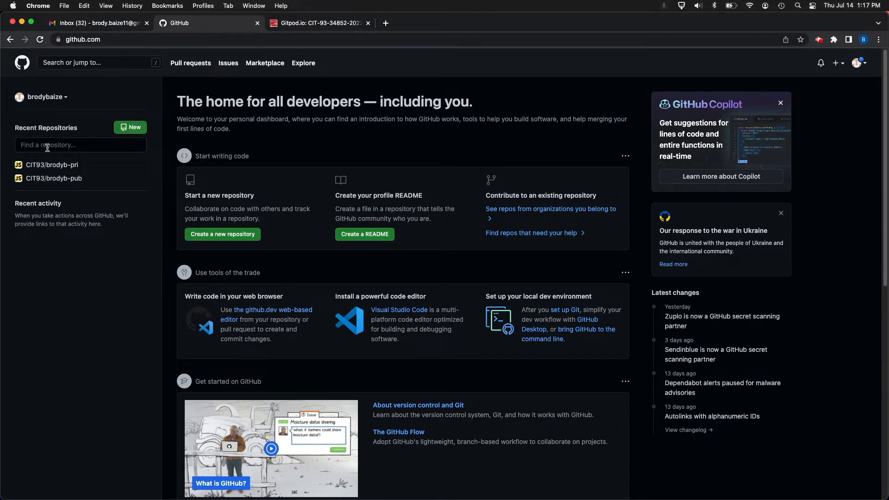
# Switch the GitHub dashboard context from the personal account to the CIT93 organization
pyautogui.click(46, 97)
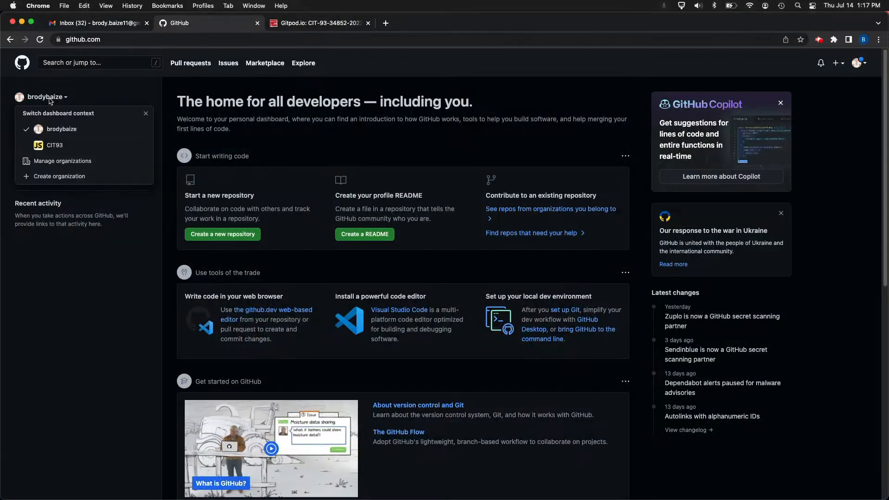
pyautogui.click(54, 146)
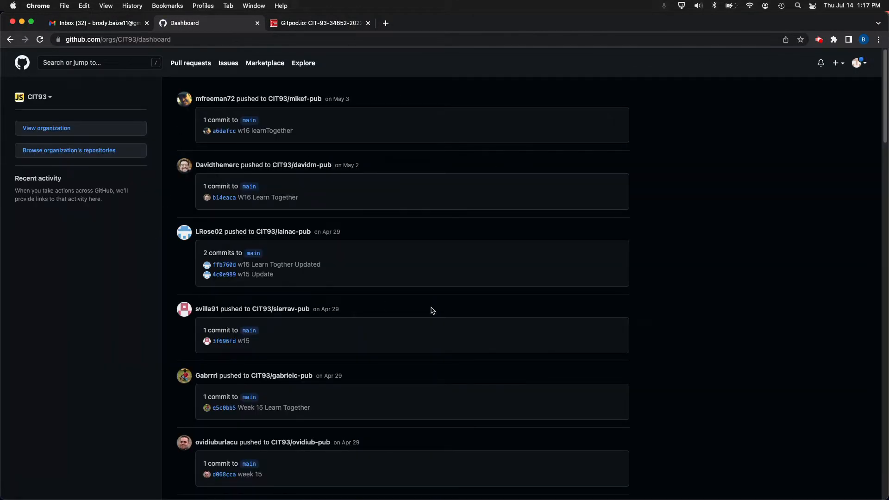
pyautogui.moveTo(492, 223)
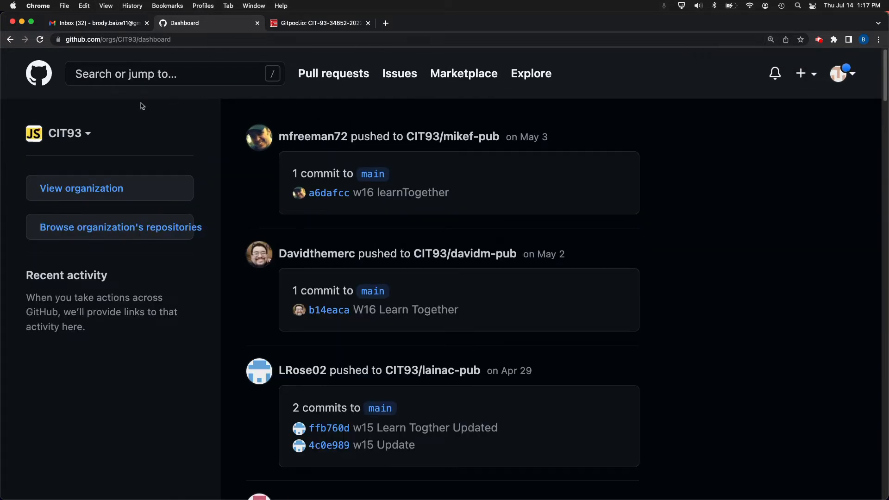
# Confirm the CIT93 organization lists both pub and pri repositories, then return to the Gitpod.io page
pyautogui.click(82, 188)
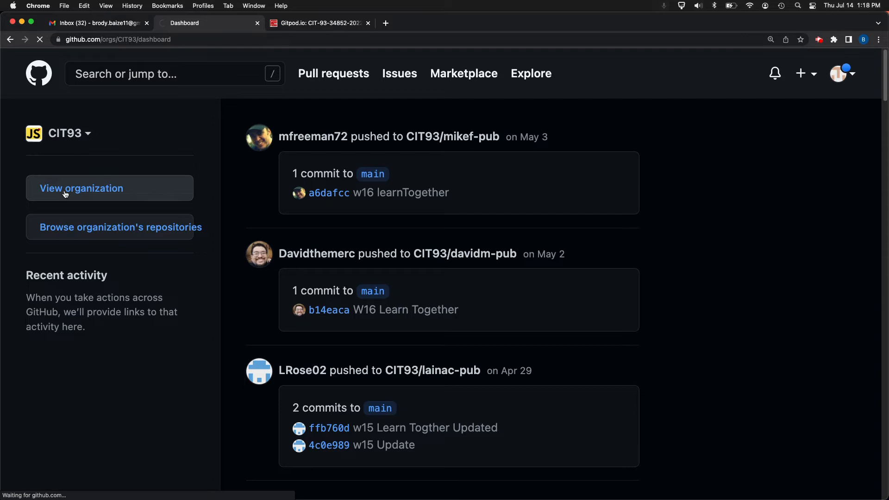
pyautogui.click(82, 188)
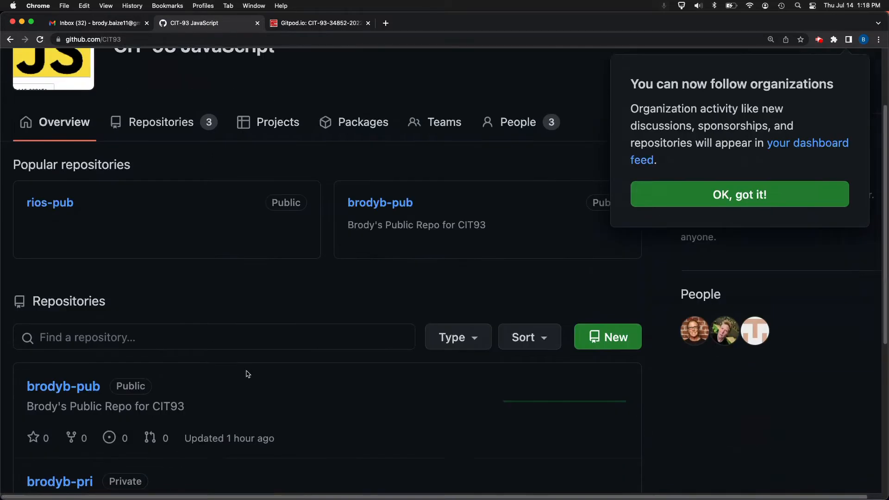
pyautogui.scroll(-3)
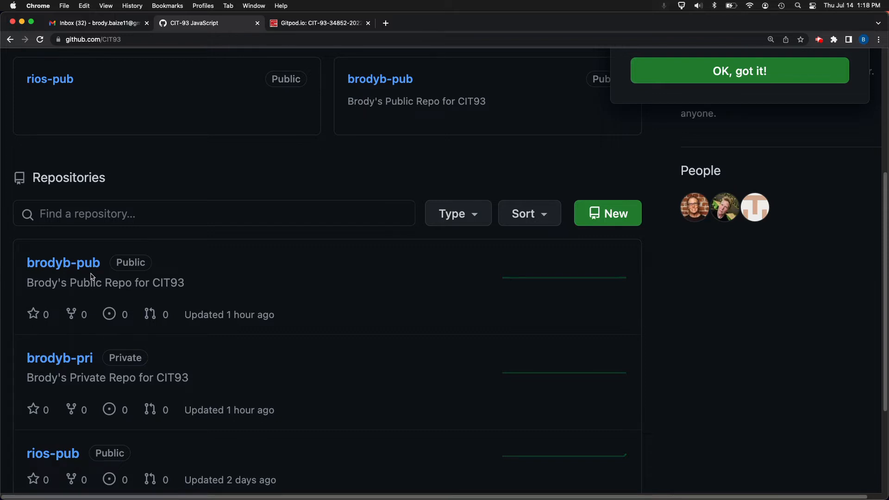
pyautogui.moveTo(221, 114)
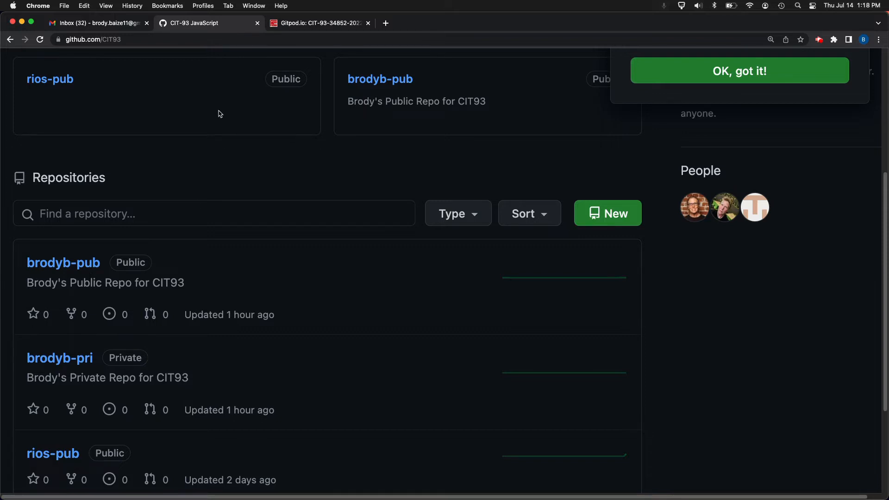
pyautogui.click(318, 23)
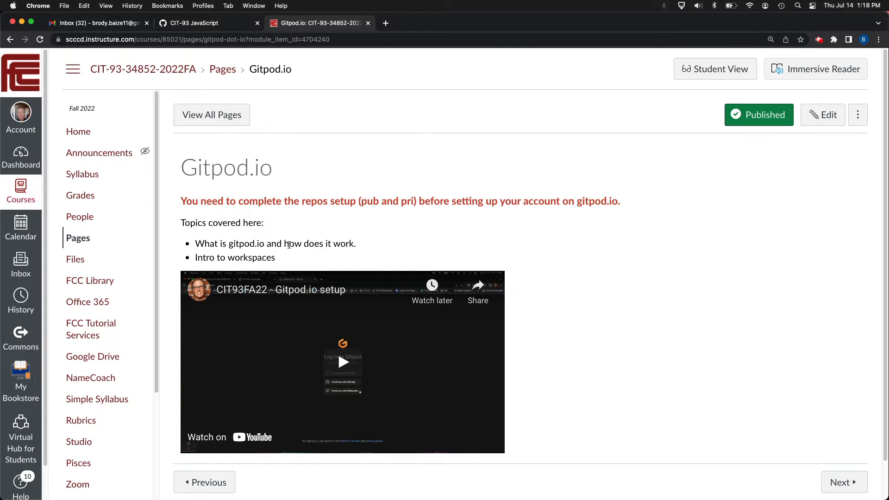
pyautogui.moveTo(379, 245)
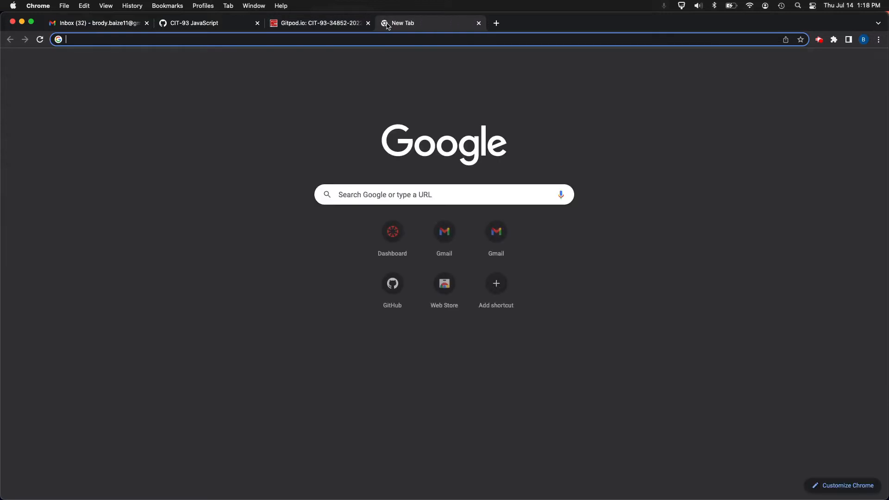
# Bring up the gitpod.io homepage in a new tab and look through its features
pyautogui.write('gitpod.io')
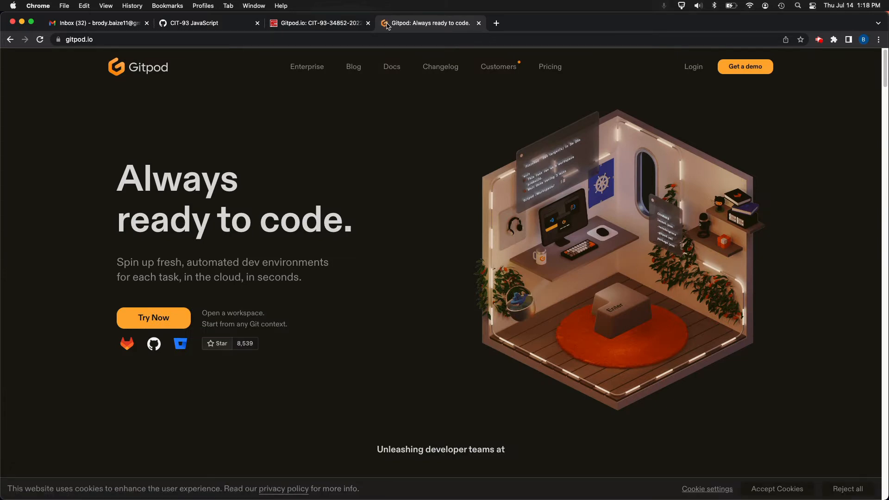
pyautogui.moveTo(693, 68)
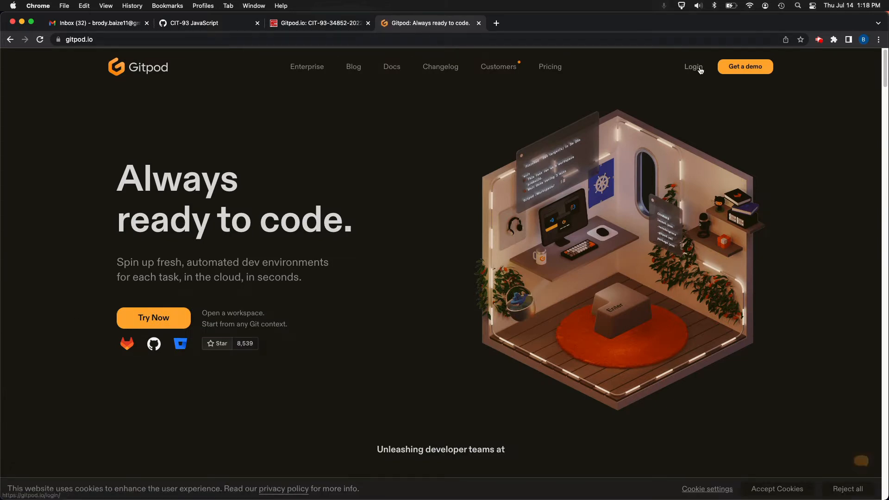
pyautogui.click(860, 460)
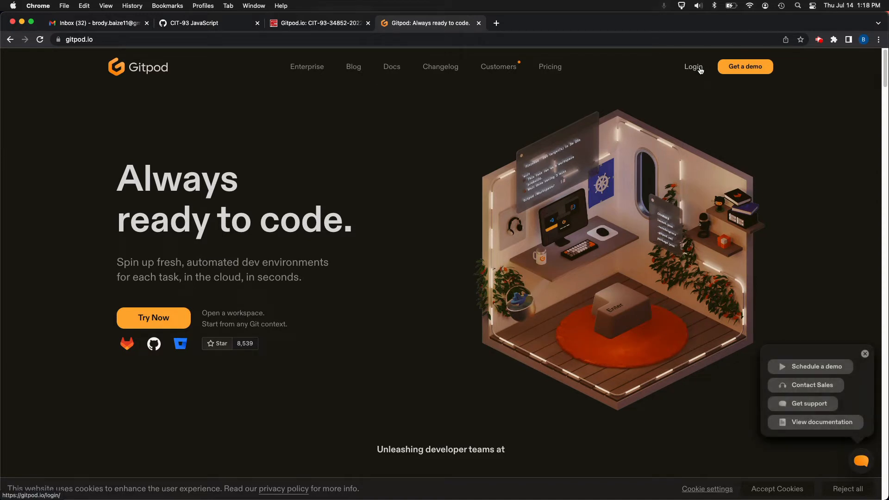
pyautogui.moveTo(335, 232)
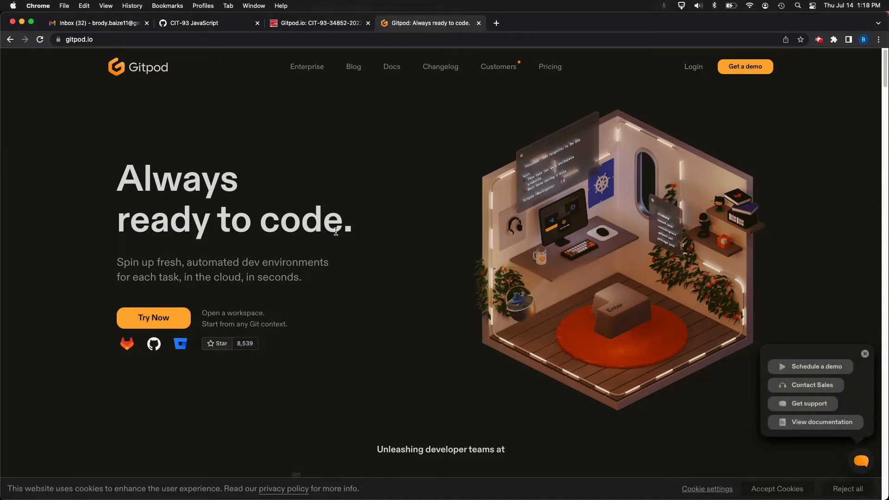
pyautogui.moveTo(367, 132)
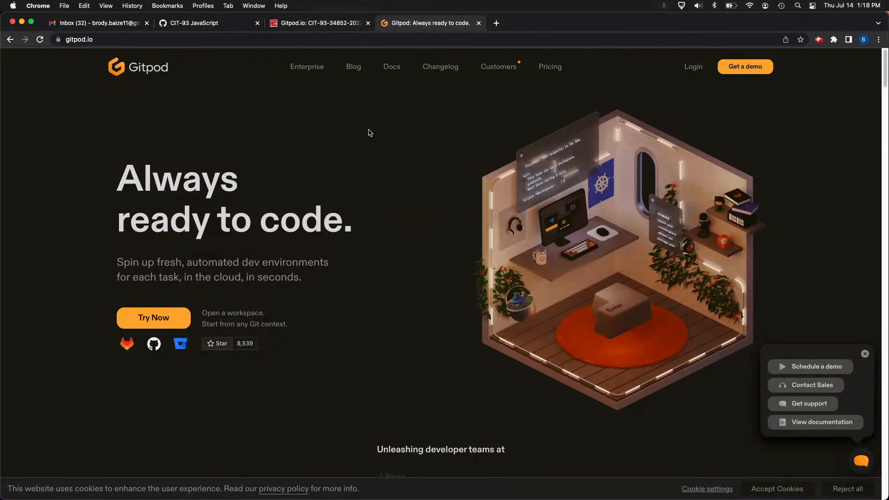
pyautogui.moveTo(353, 67)
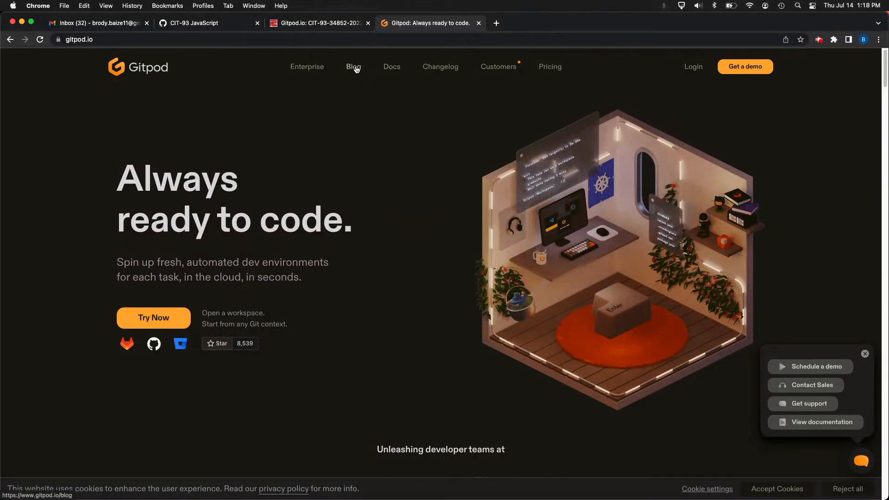
pyautogui.moveTo(445, 148)
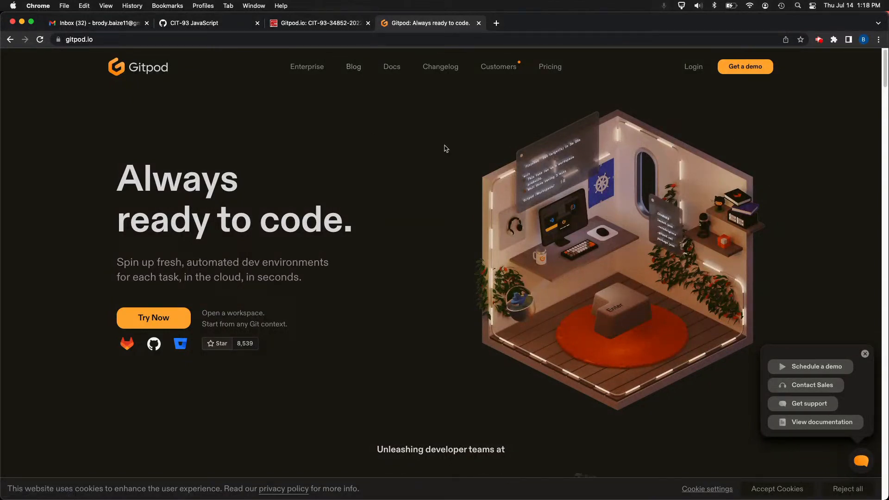
pyautogui.scroll(-3)
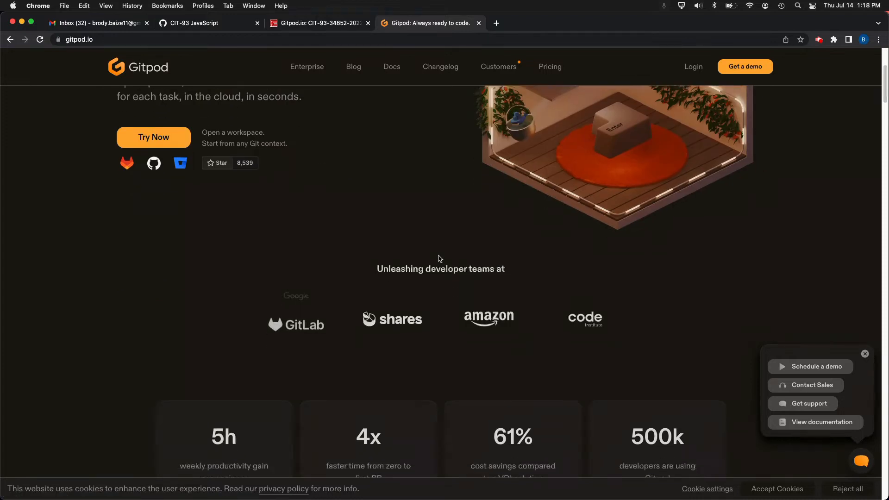
pyautogui.scroll(-3)
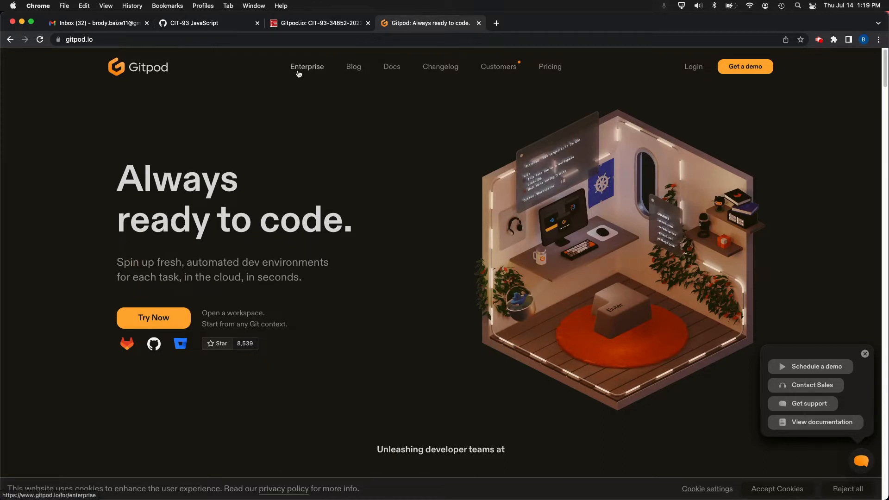
pyautogui.click(391, 67)
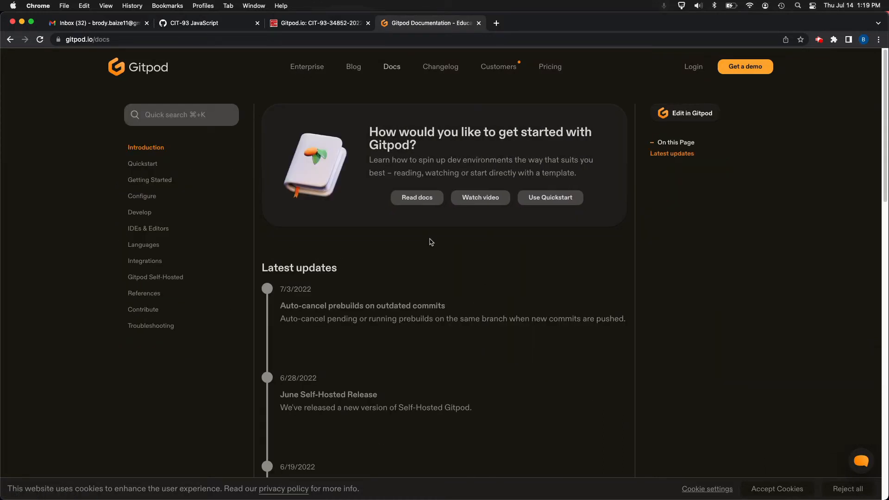
pyautogui.scroll(-3)
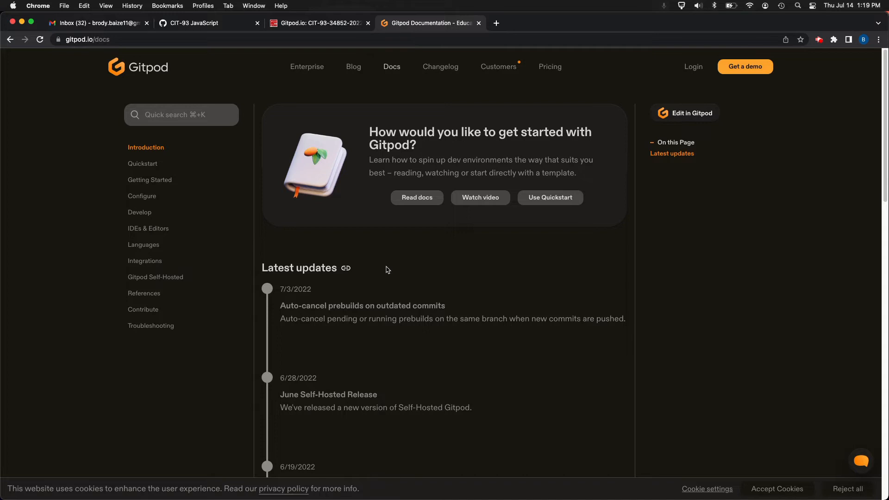
pyautogui.moveTo(465, 272)
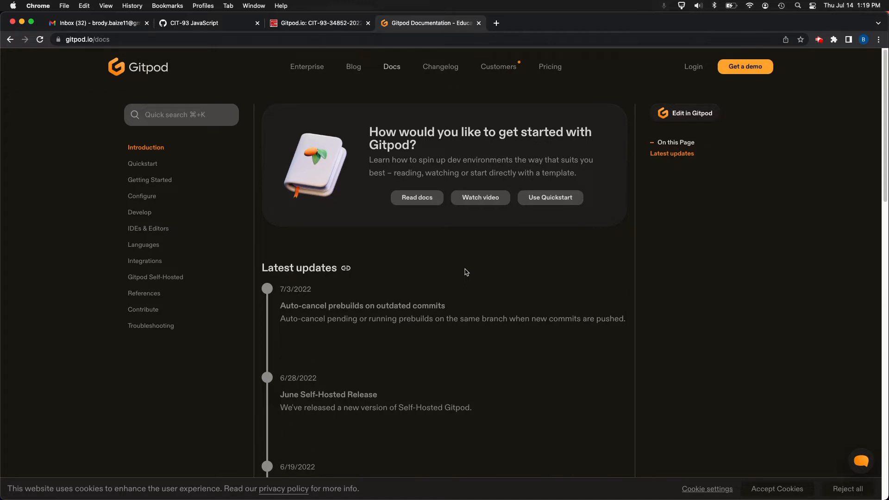
pyautogui.click(137, 66)
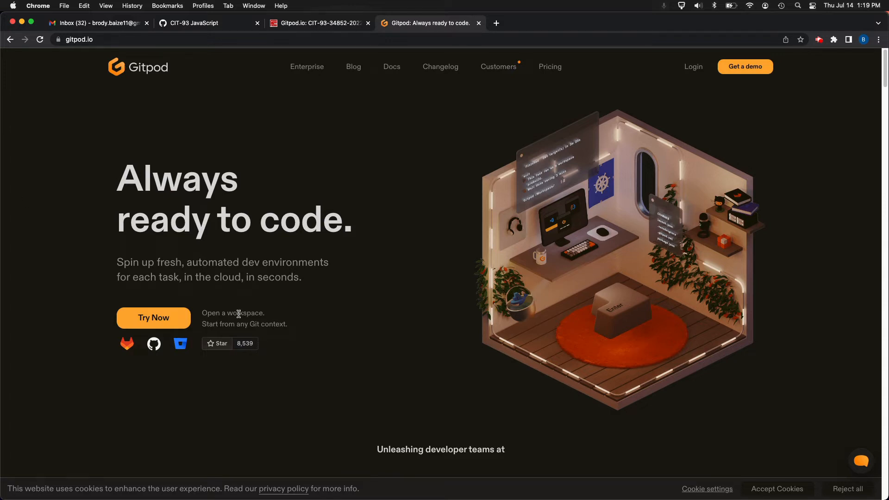
pyautogui.moveTo(312, 315)
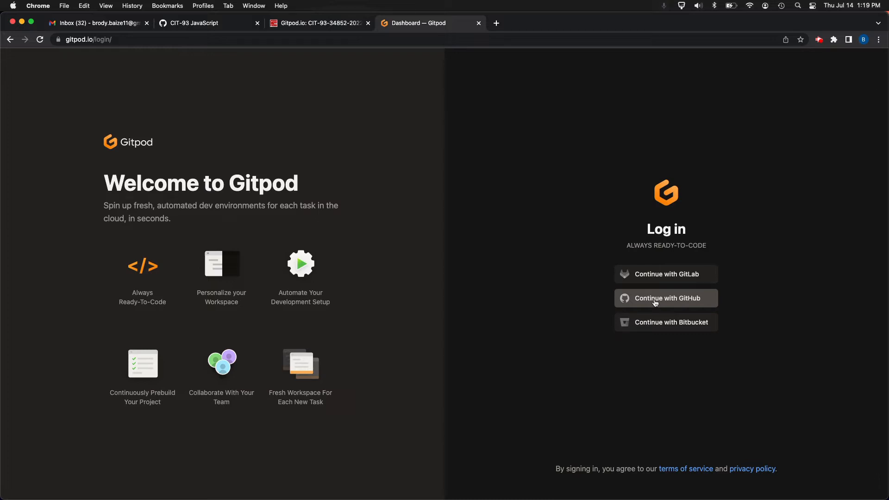
pyautogui.moveTo(669, 274)
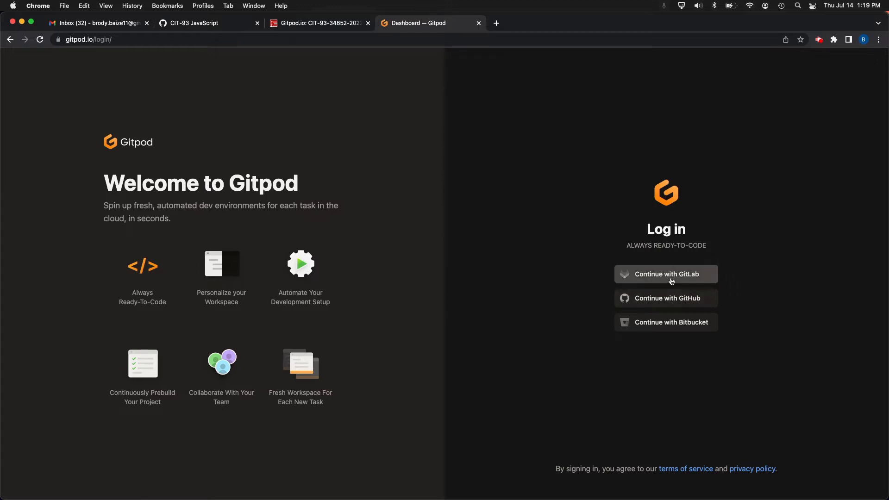
pyautogui.moveTo(659, 298)
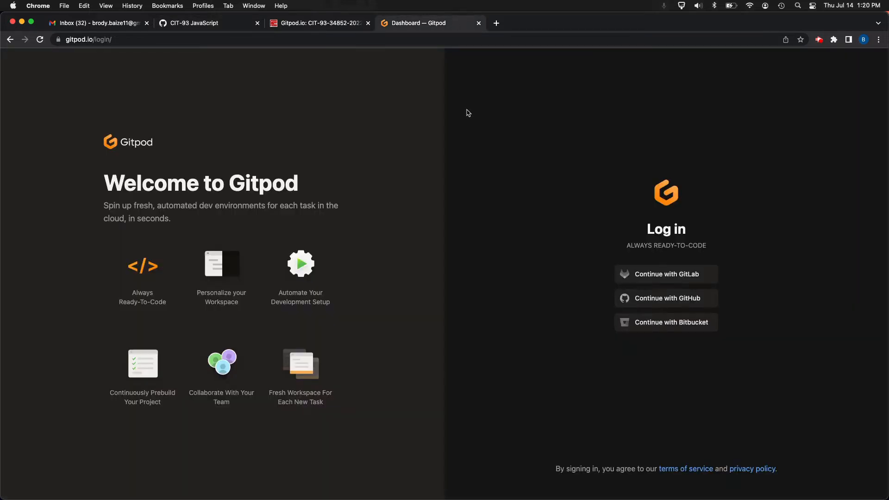
pyautogui.moveTo(666, 298)
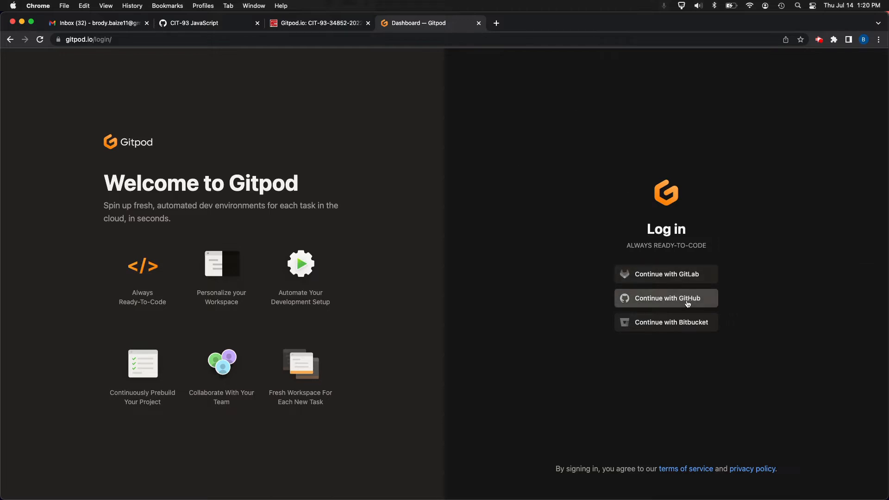
# Log in to Gitpod via Continue with GitHub and authorize gitpod-io on the account
pyautogui.click(666, 298)
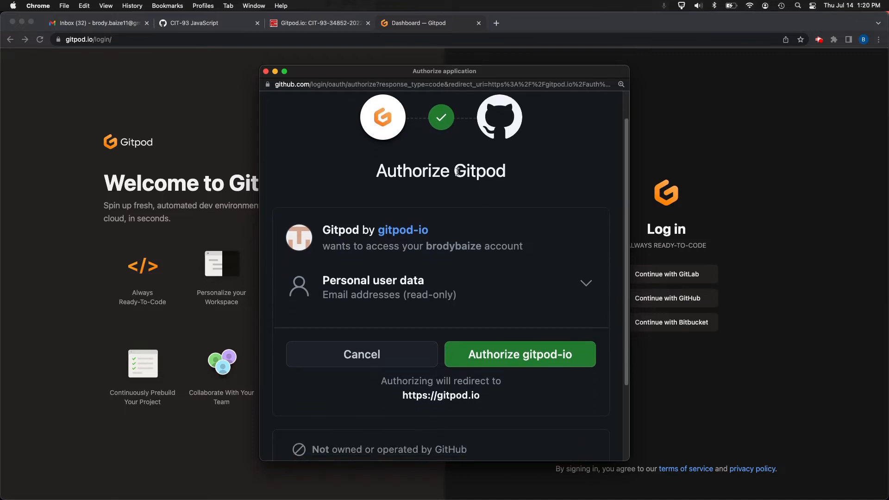
pyautogui.moveTo(527, 292)
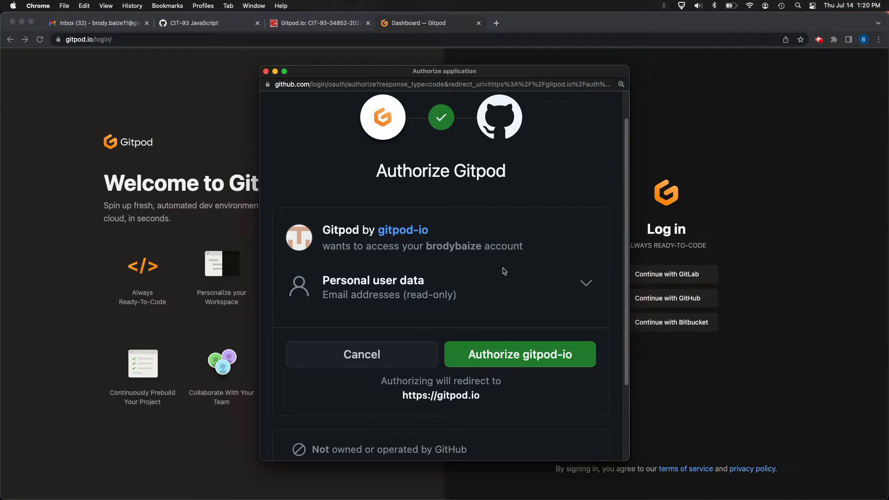
pyautogui.moveTo(595, 289)
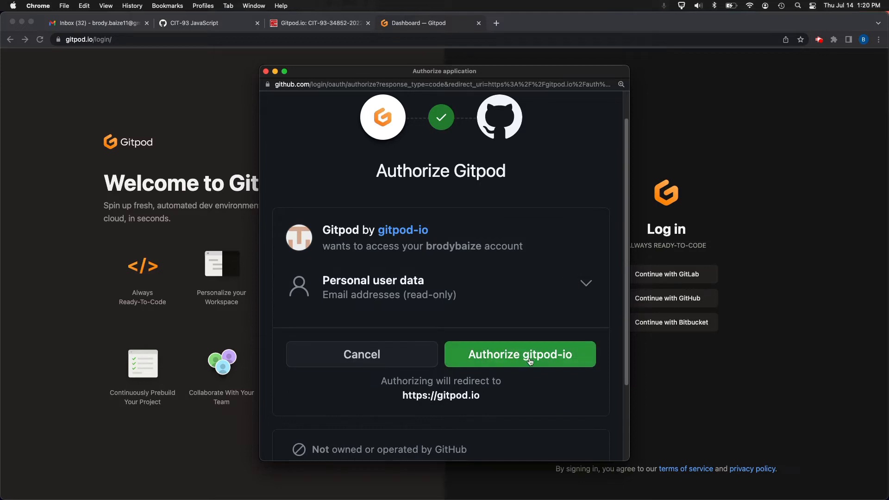
pyautogui.click(519, 355)
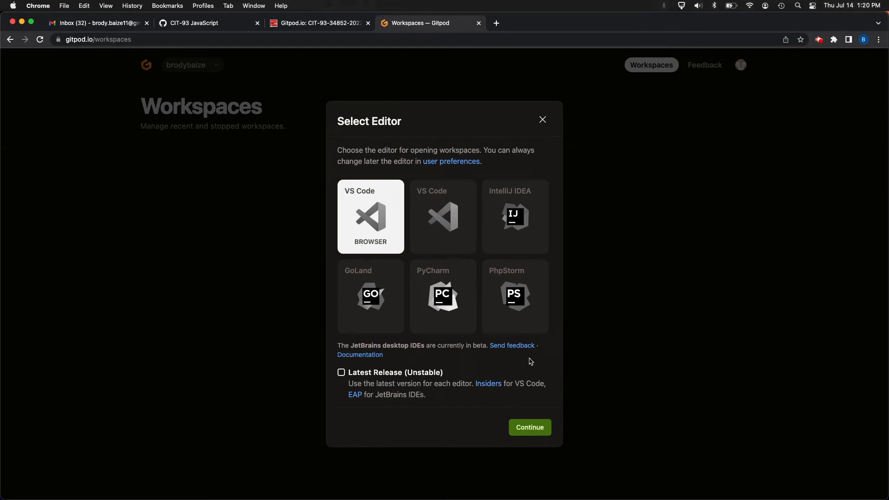
pyautogui.moveTo(378, 234)
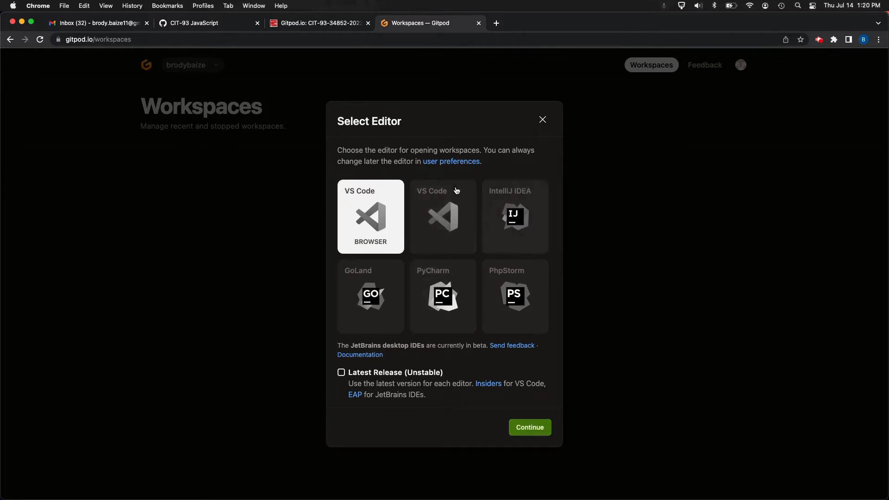
pyautogui.moveTo(665, 253)
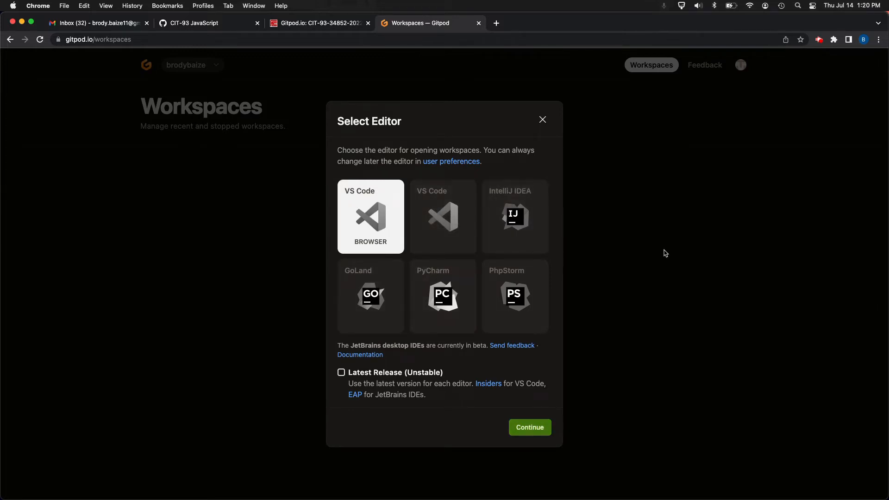
pyautogui.moveTo(358, 228)
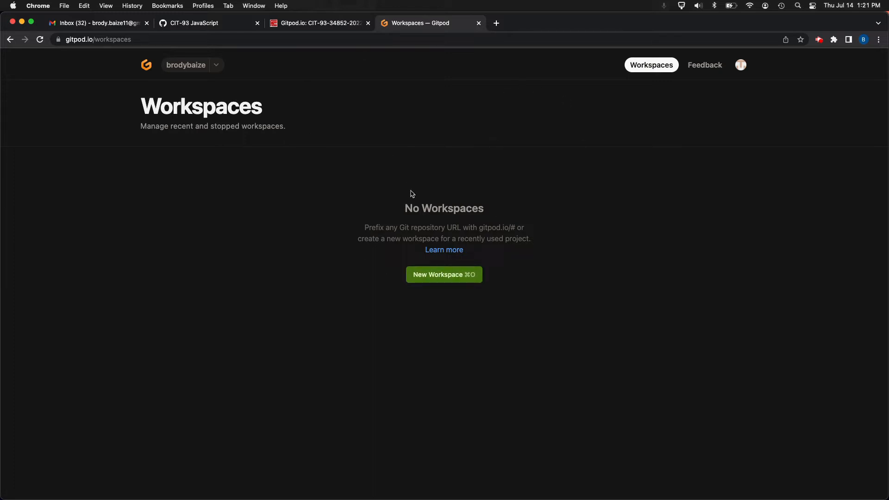
pyautogui.click(207, 22)
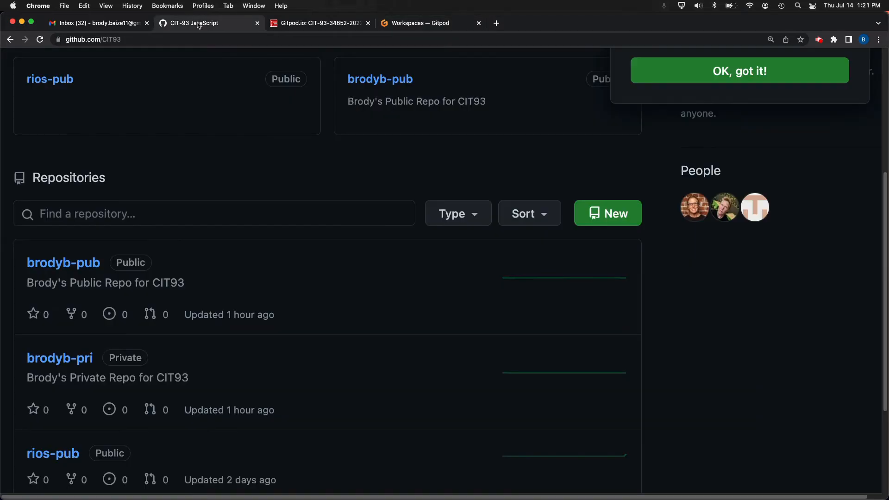
pyautogui.moveTo(56, 275)
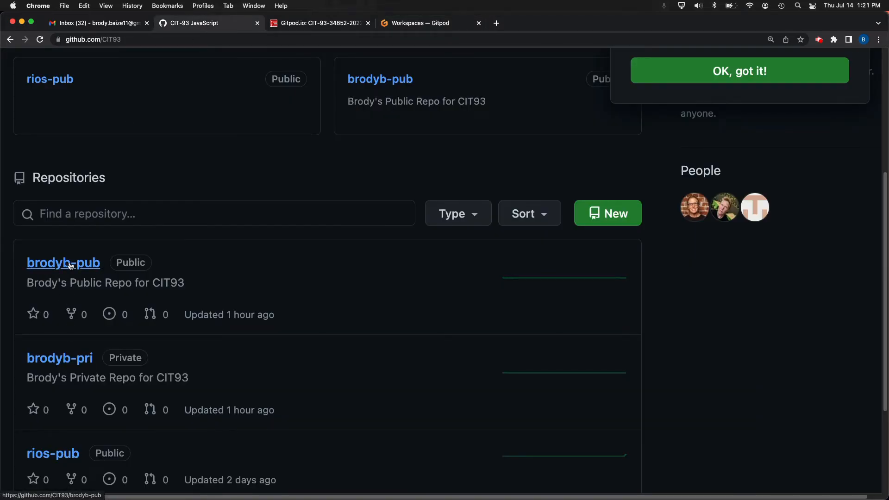
pyautogui.moveTo(78, 268)
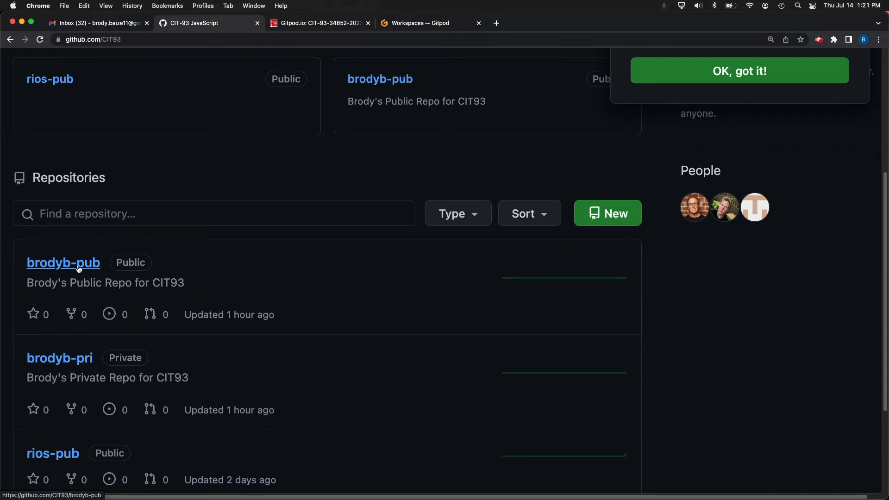
pyautogui.click(419, 23)
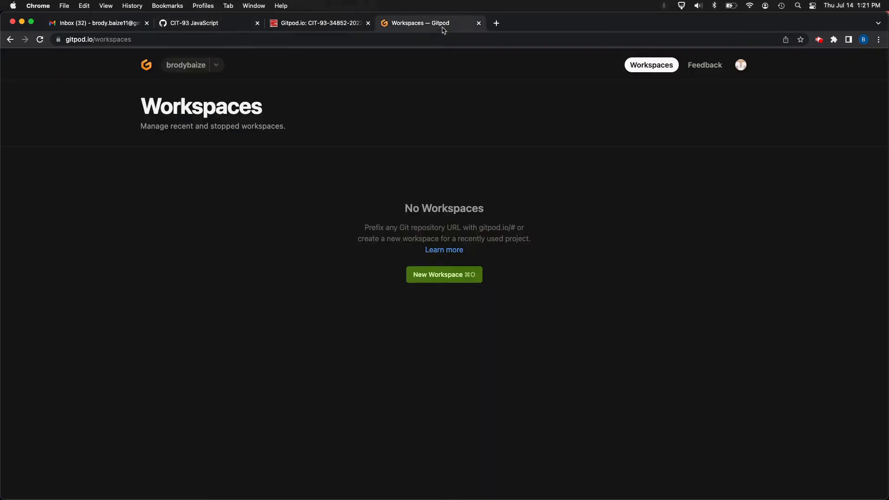
pyautogui.moveTo(527, 325)
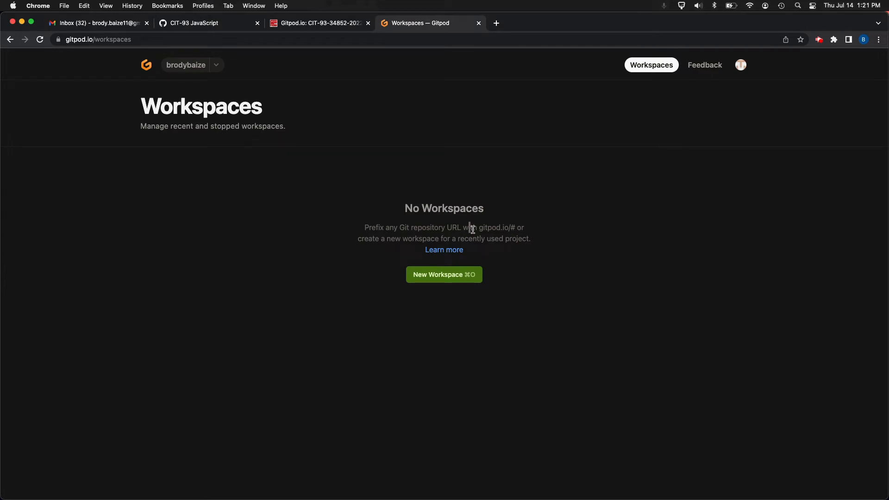
pyautogui.moveTo(564, 272)
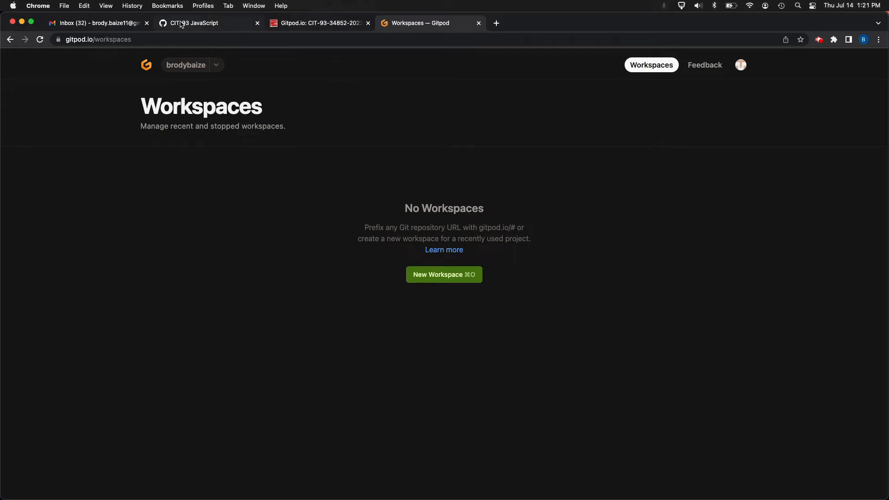
# Start a New Workspace in Gitpod and review the suggested brodyb-pub repository
pyautogui.click(444, 274)
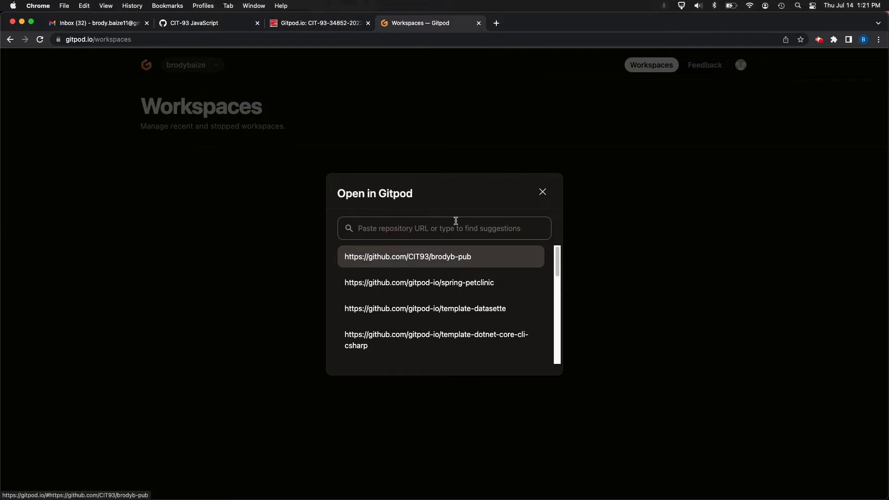
pyautogui.scroll(-3)
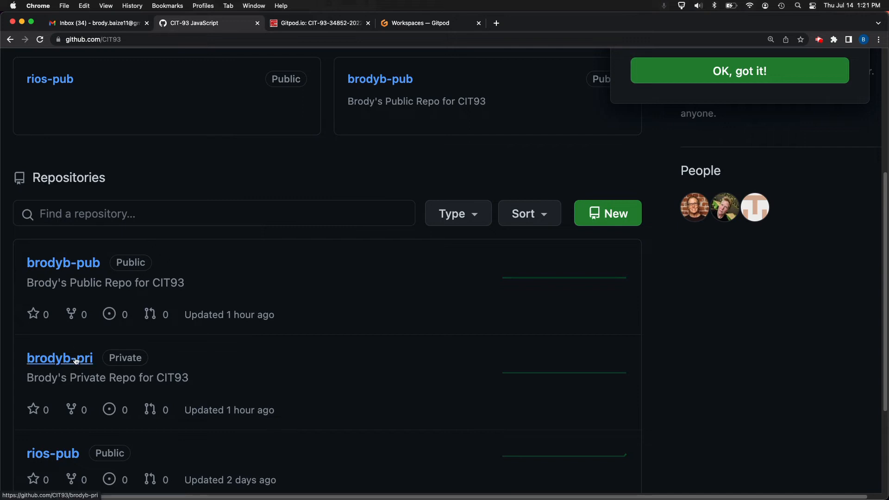
pyautogui.click(59, 357)
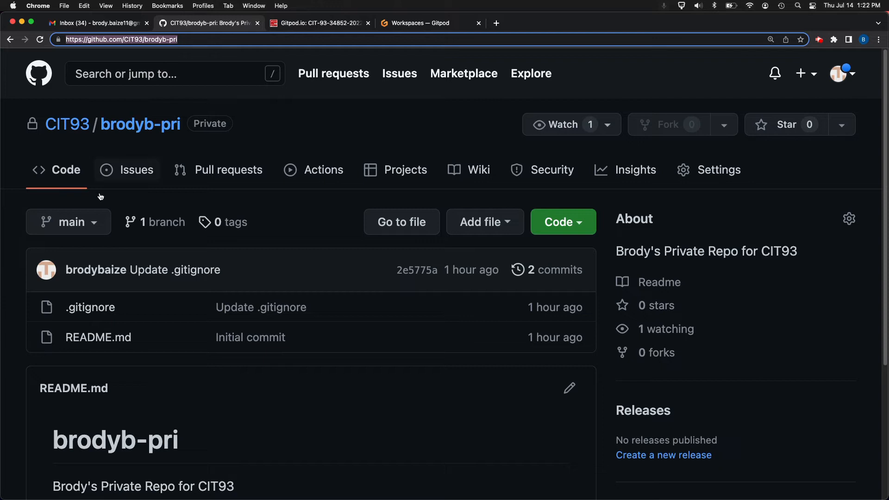
pyautogui.moveTo(140, 124)
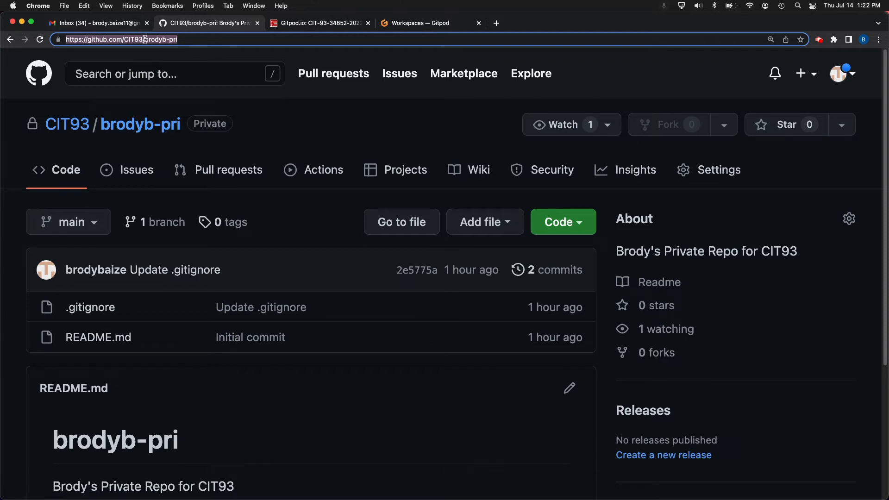
pyautogui.click(422, 24)
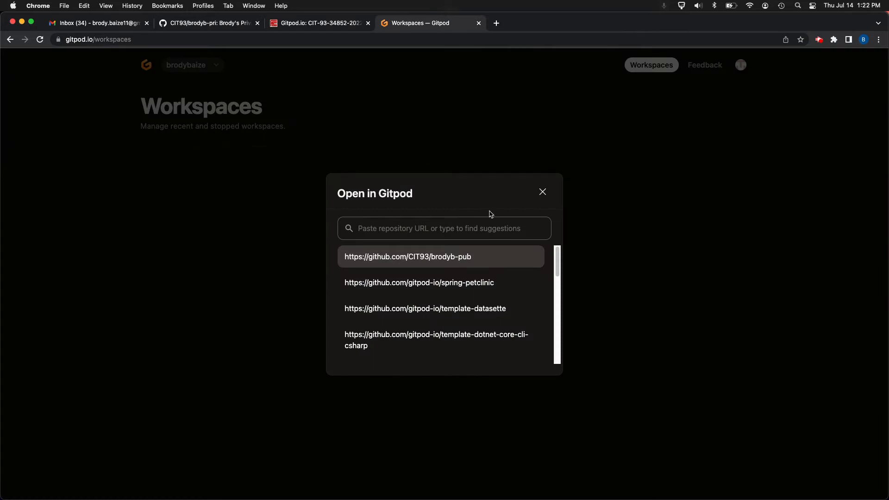
pyautogui.write('https://github.com/CIT93/brodyb-pri')
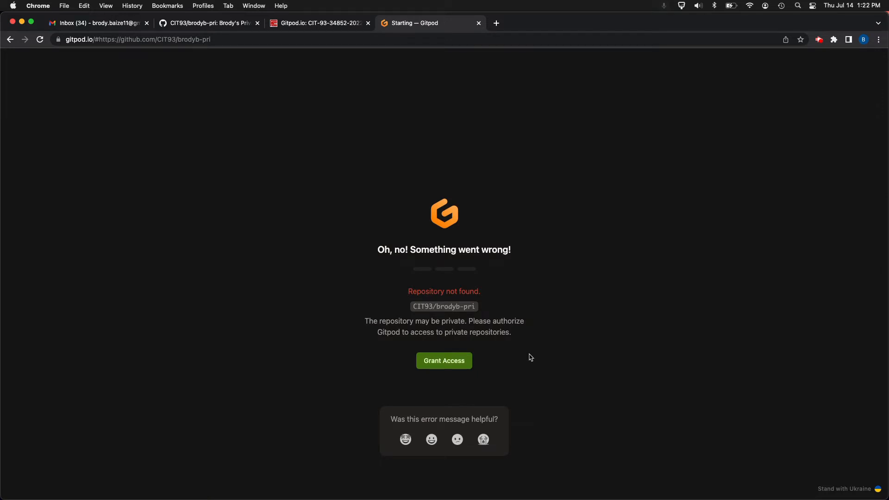
pyautogui.moveTo(494, 349)
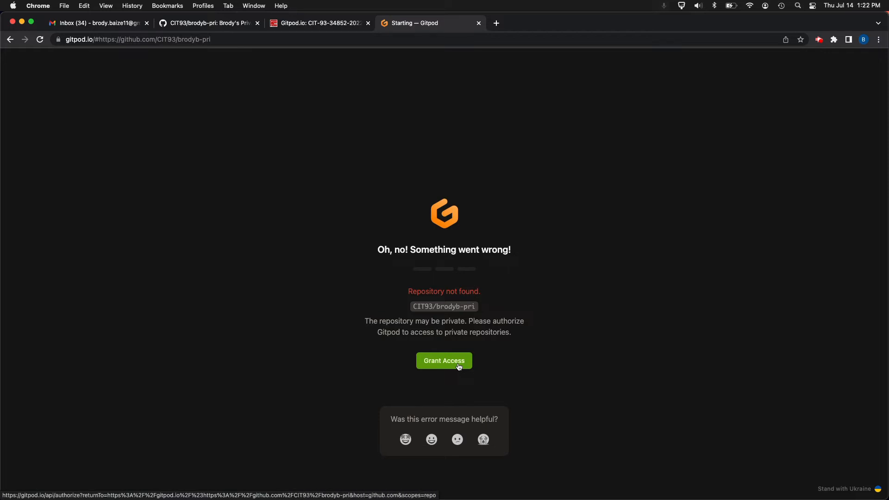
# Grant Gitpod private-repository access and authorize gitpod-io, opening the brodyb-pri workspace
pyautogui.click(443, 360)
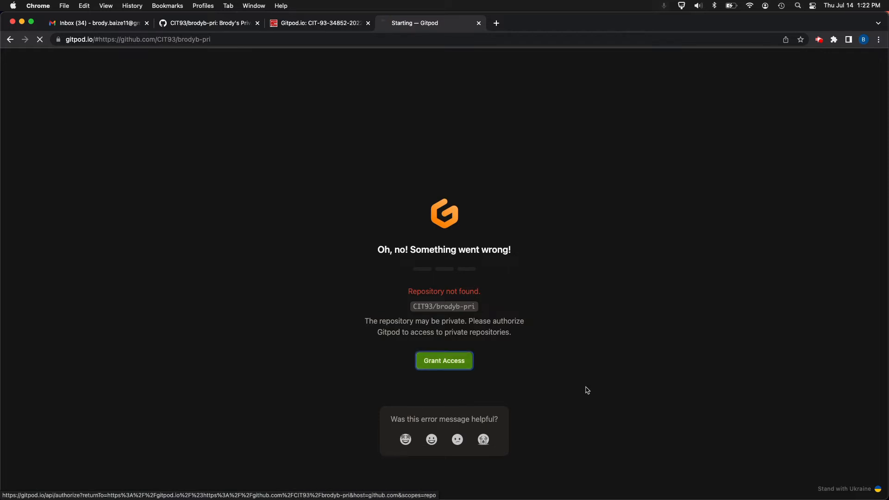
pyautogui.click(444, 360)
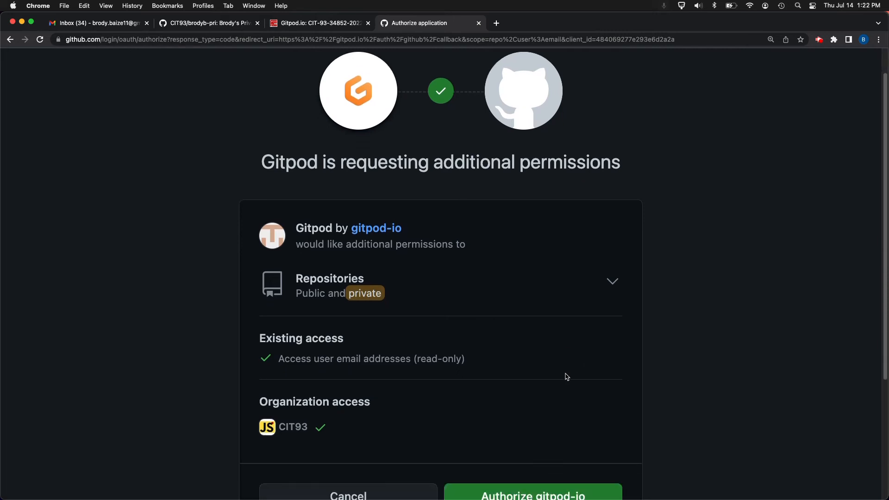
pyautogui.scroll(-3)
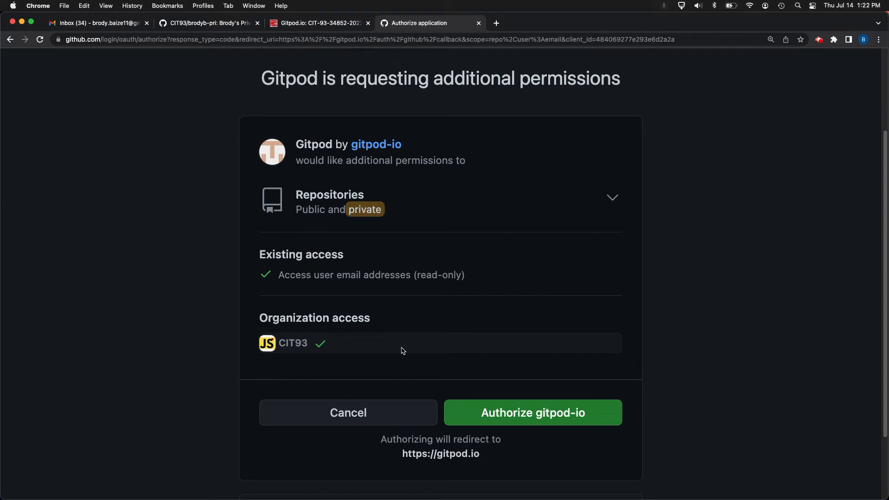
pyautogui.click(532, 412)
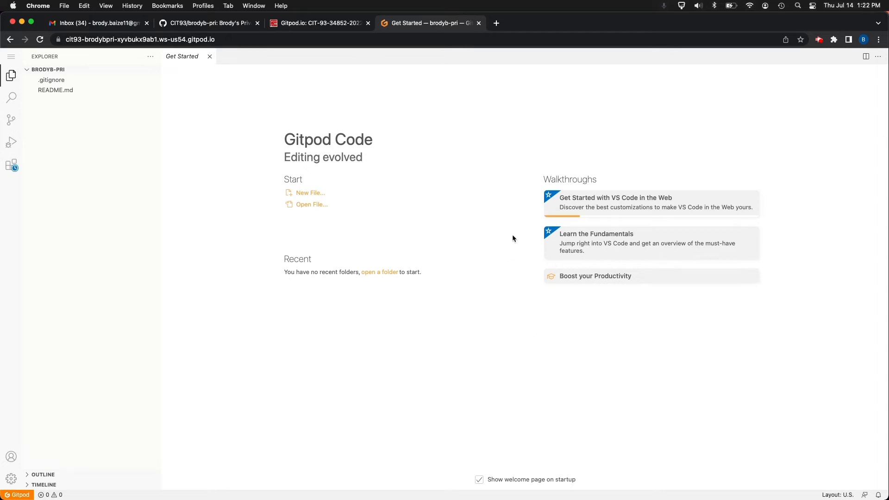
# Let the brodyb-pri workspace finish loading and look through the Get Started with Gitpod walkthrough
pyautogui.click(615, 197)
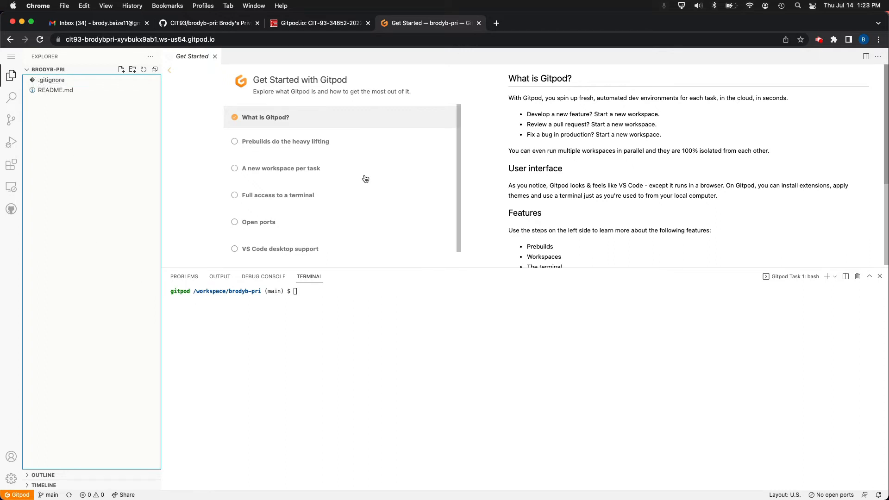
pyautogui.moveTo(309, 95)
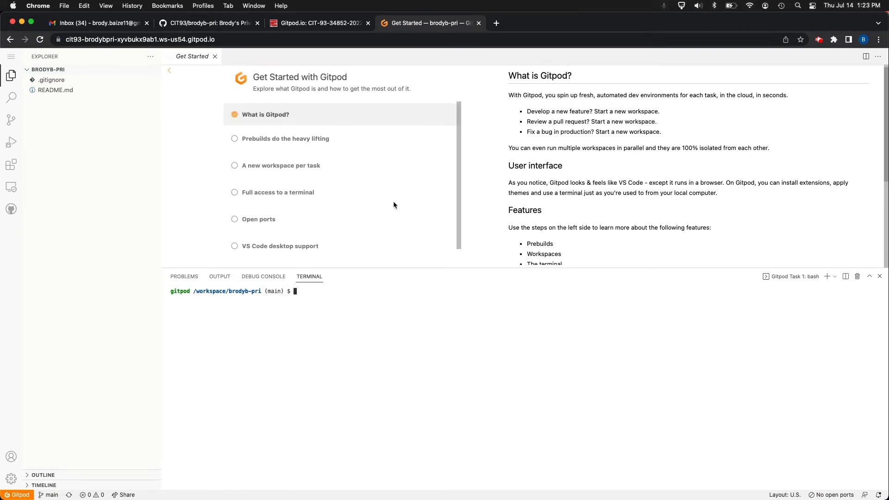
pyautogui.scroll(-3)
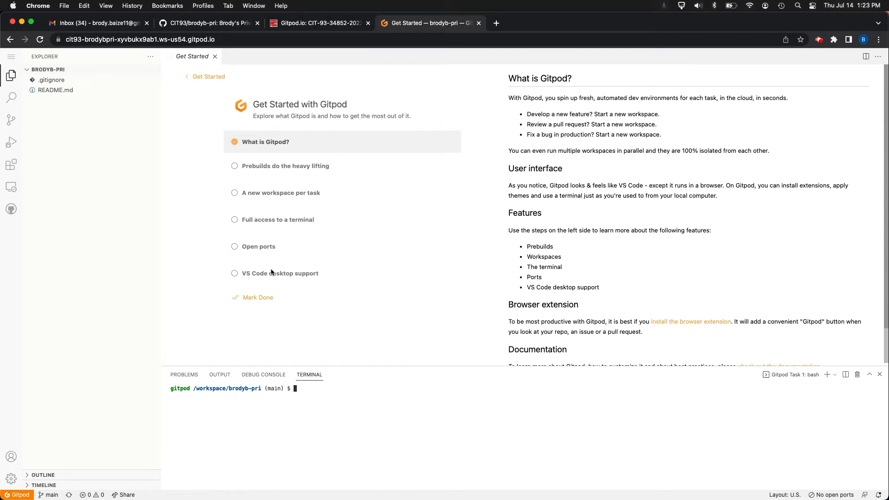
pyautogui.moveTo(348, 164)
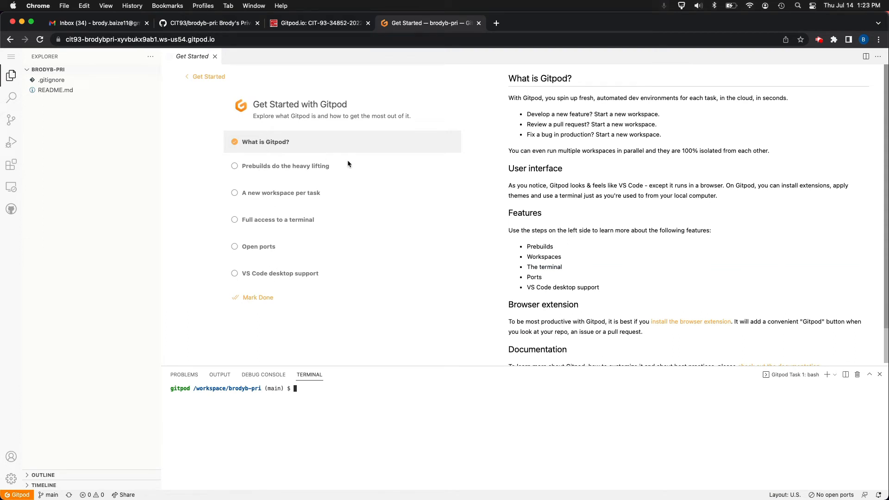
pyautogui.moveTo(410, 254)
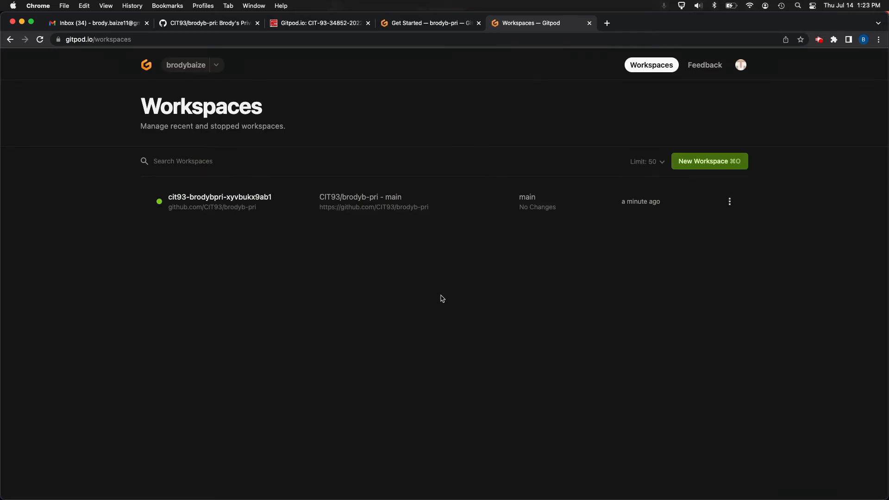
pyautogui.moveTo(218, 206)
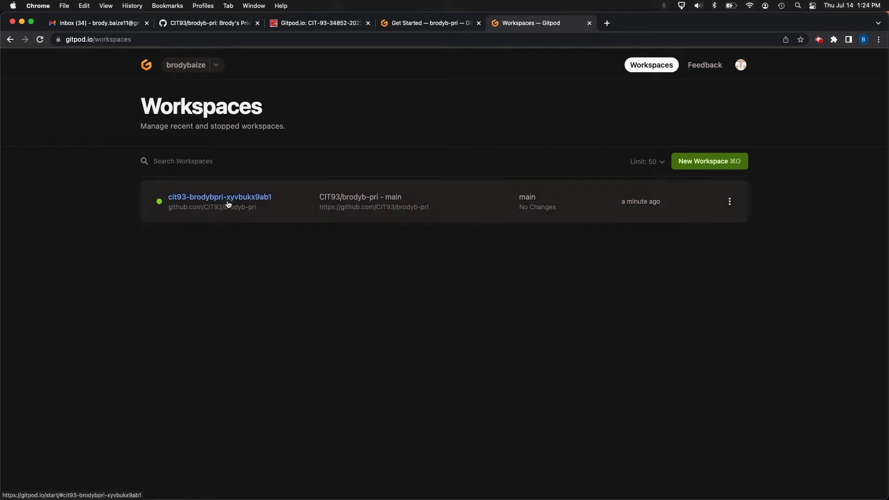
pyautogui.moveTo(122, 237)
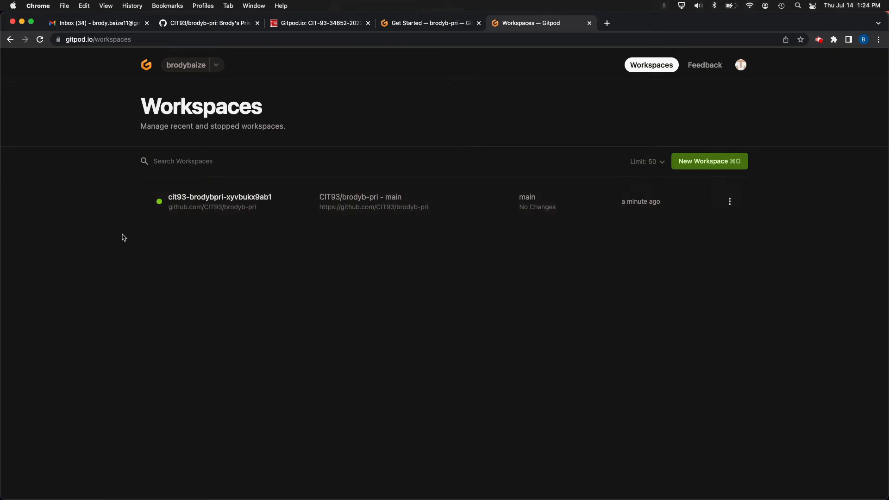
pyautogui.moveTo(160, 210)
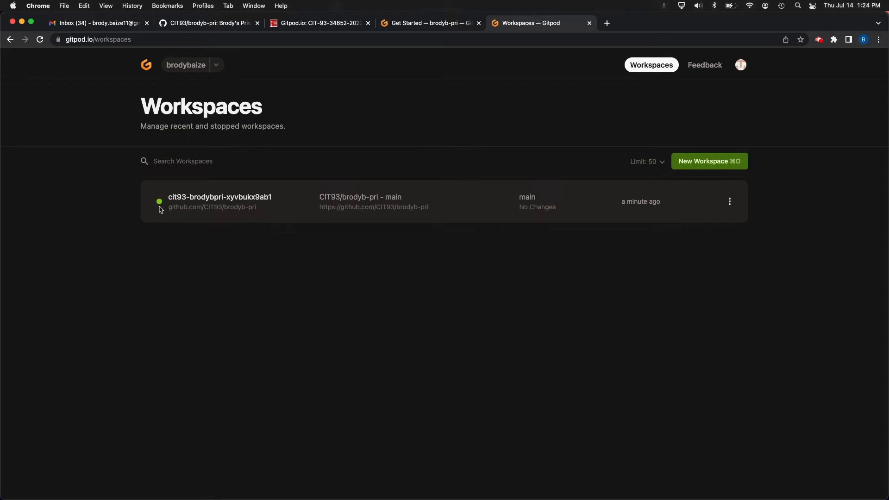
pyautogui.moveTo(159, 202)
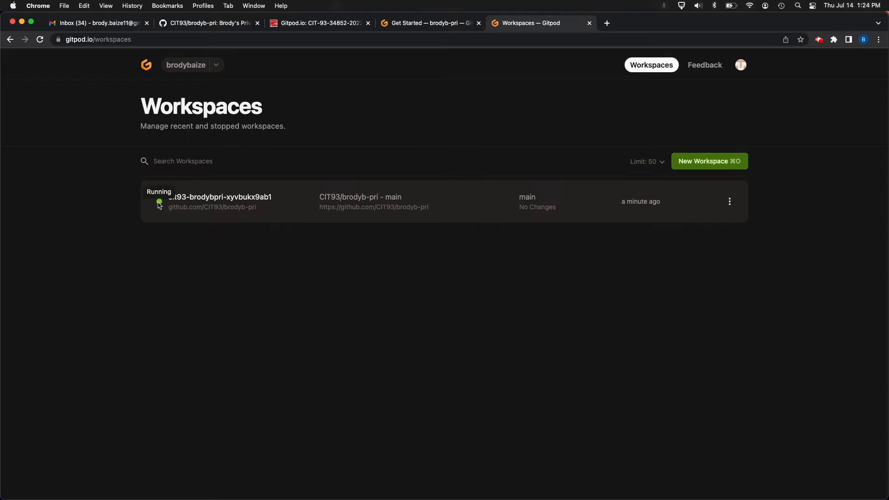
pyautogui.moveTo(234, 252)
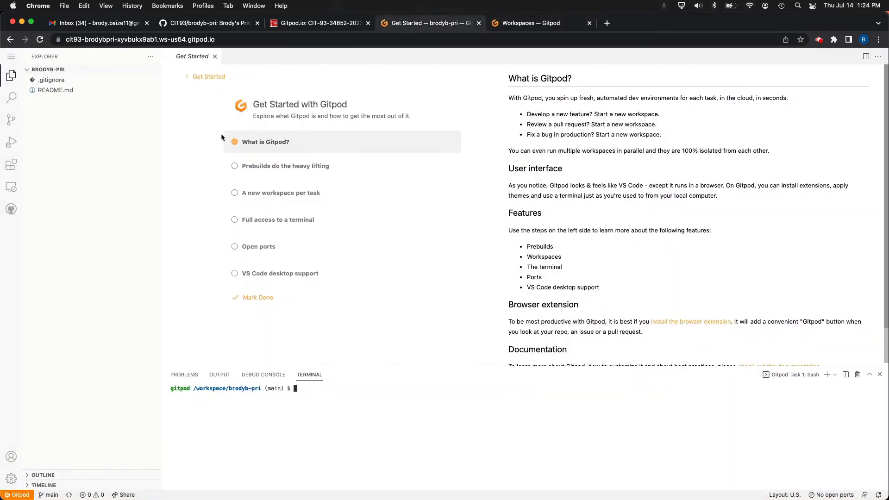
# Close the brodyb-pri editor tab, leaving the Workspaces dashboard showing it still running
pyautogui.click(533, 22)
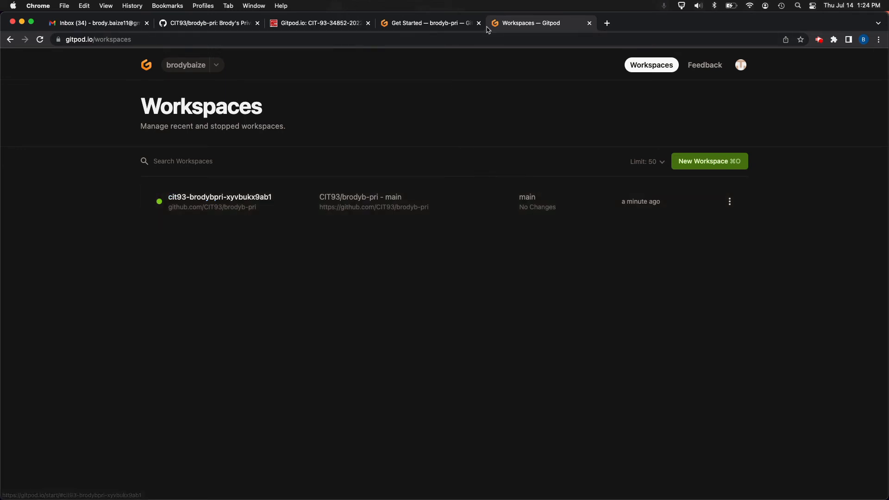
pyautogui.click(429, 23)
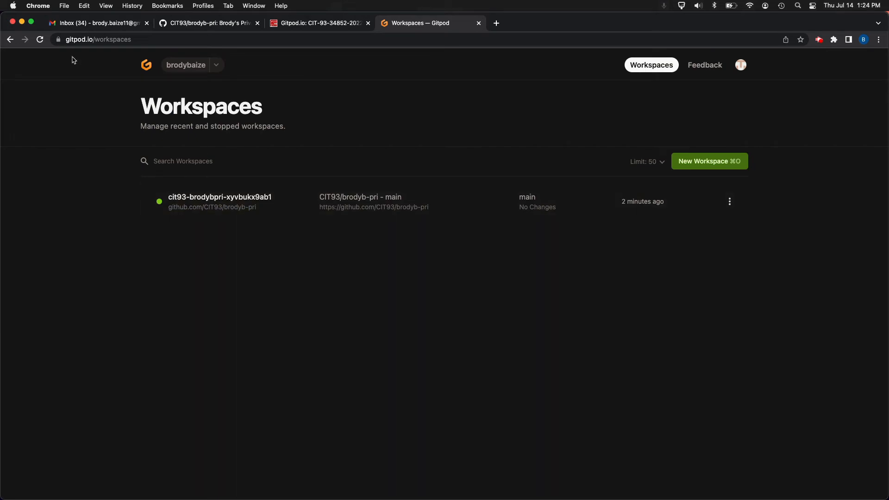
pyautogui.moveTo(203, 205)
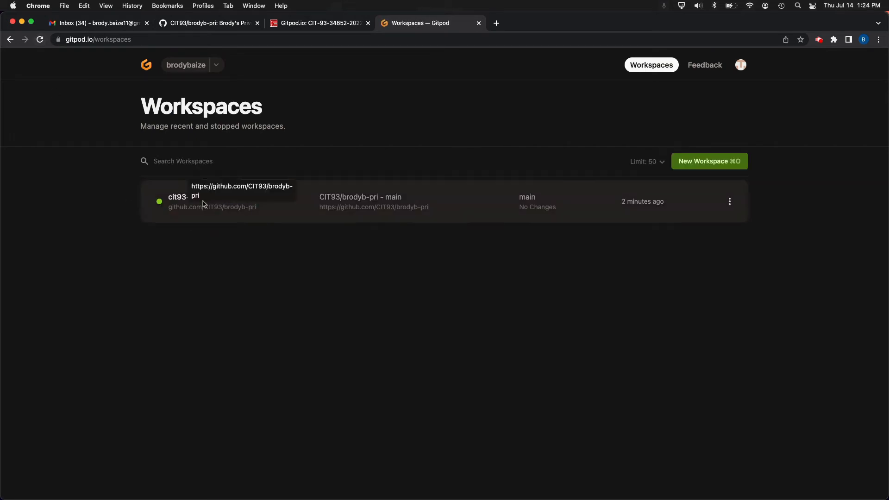
pyautogui.moveTo(247, 247)
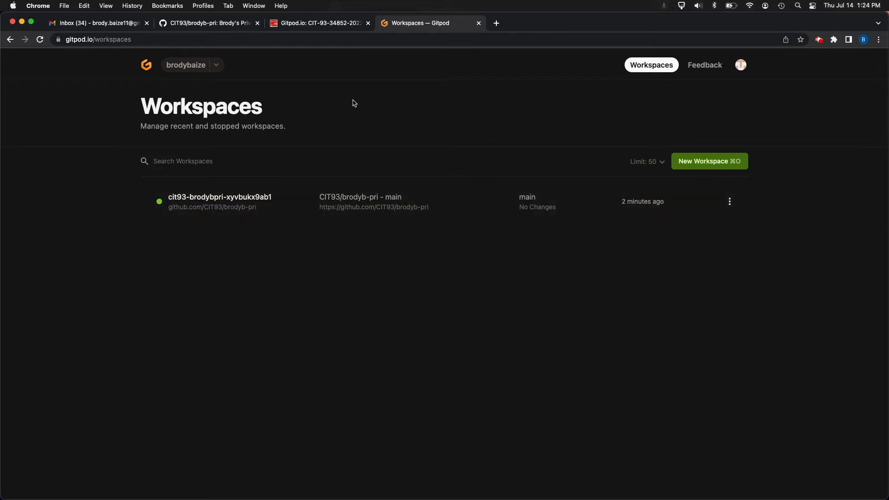
pyautogui.moveTo(218, 197)
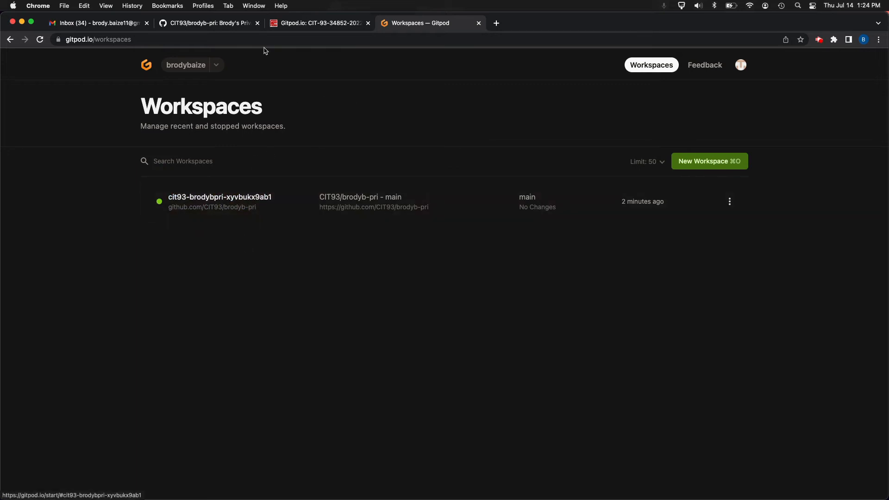
pyautogui.moveTo(262, 158)
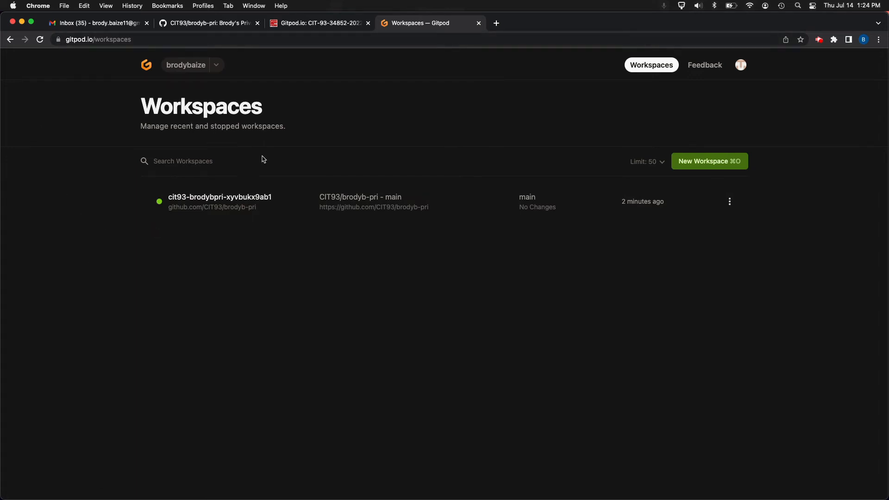
pyautogui.moveTo(253, 204)
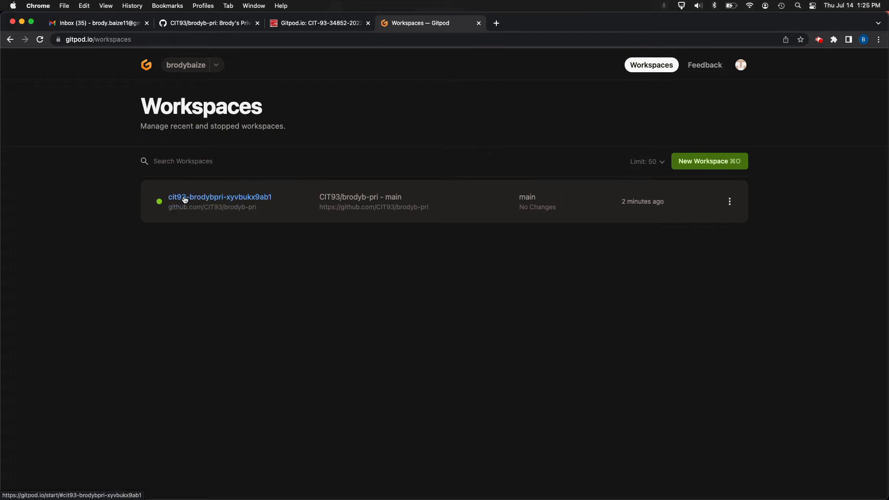
pyautogui.click(219, 196)
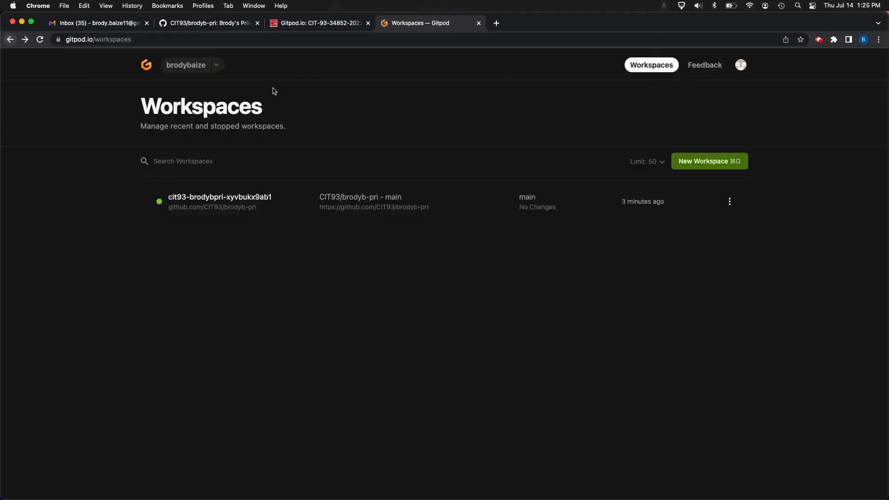
pyautogui.moveTo(711, 173)
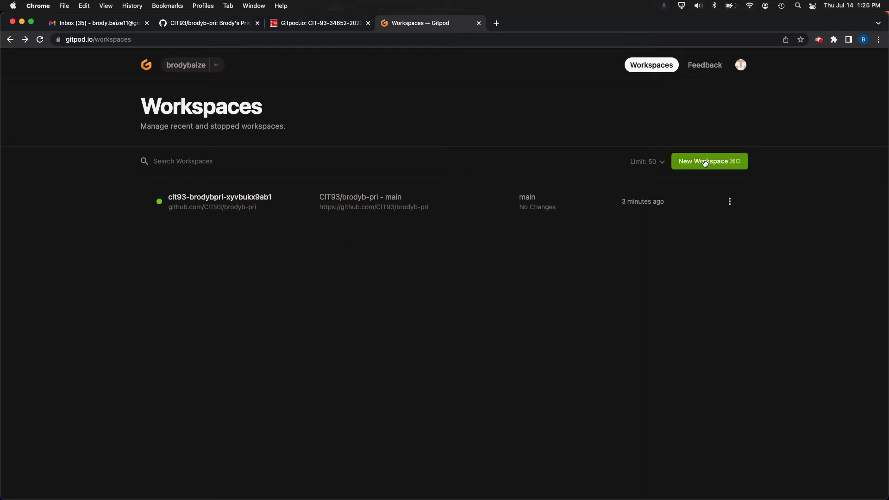
# Start the New Workspace chooser, dismiss it, and follow the link to the Contexts docs page
pyautogui.click(708, 161)
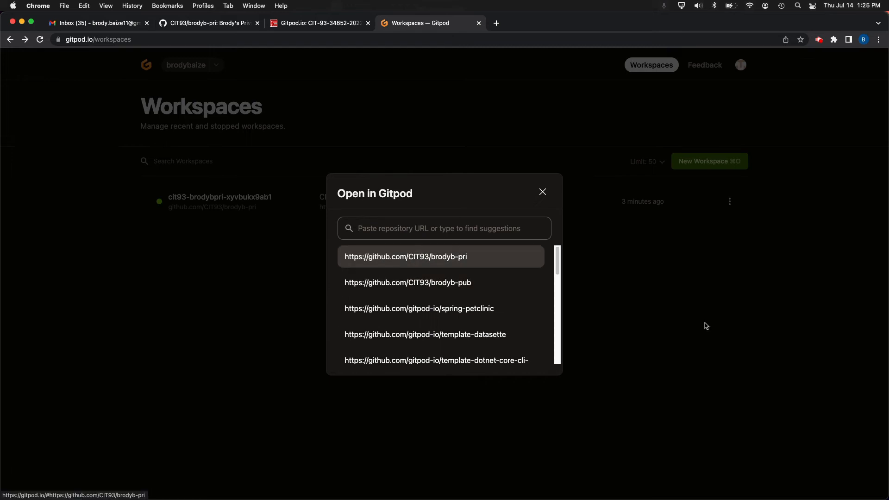
pyautogui.click(542, 191)
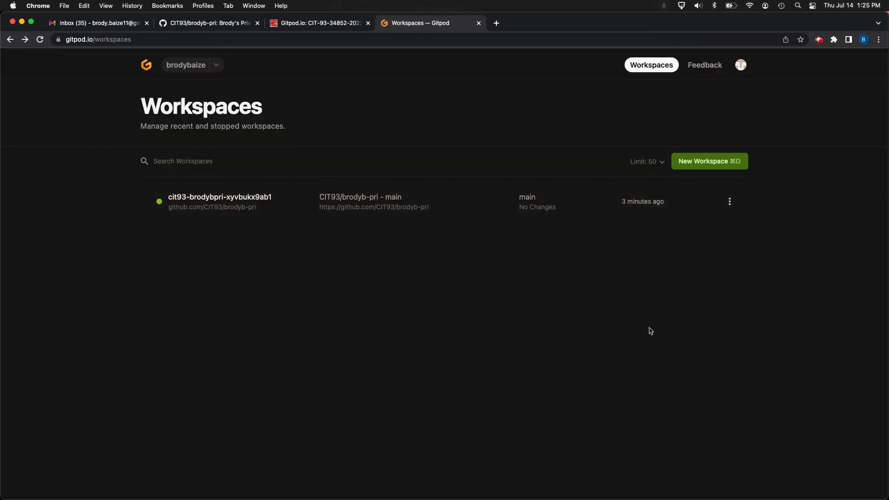
pyautogui.moveTo(203, 136)
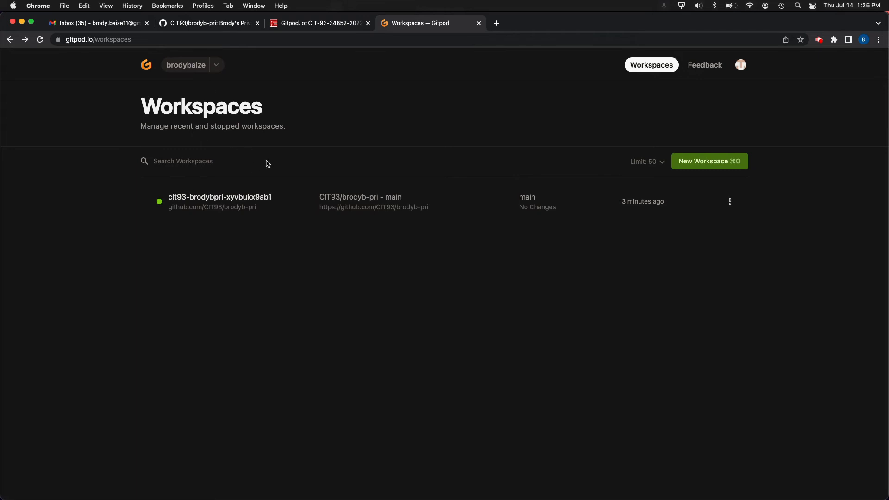
pyautogui.click(729, 201)
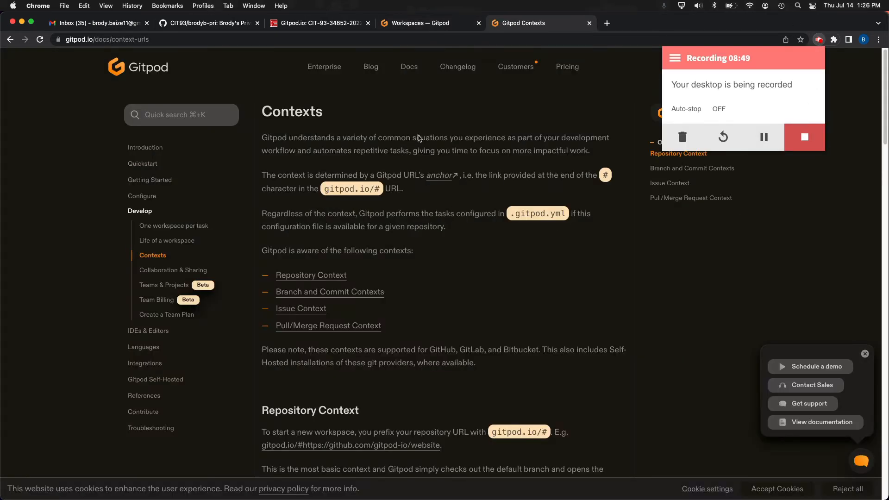
# Read about the gitpod.io/# prefix, then return to the Workspaces — Gitpod tab
pyautogui.click(804, 137)
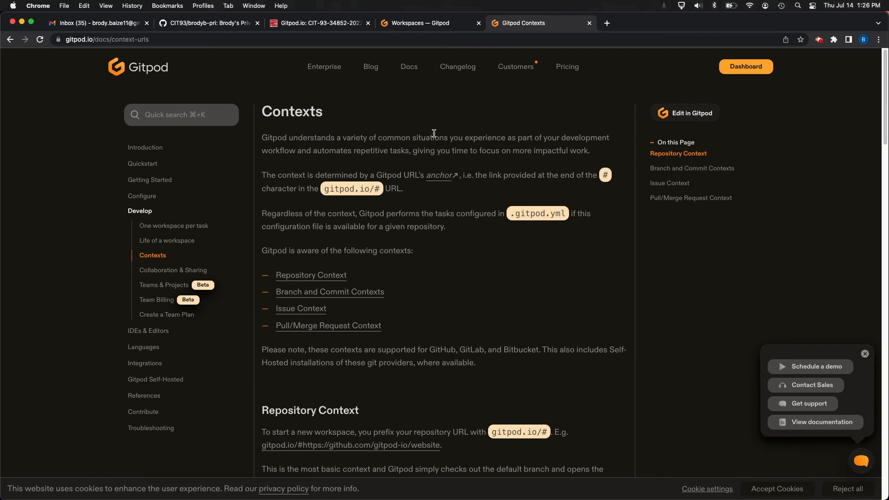
pyautogui.moveTo(382, 191)
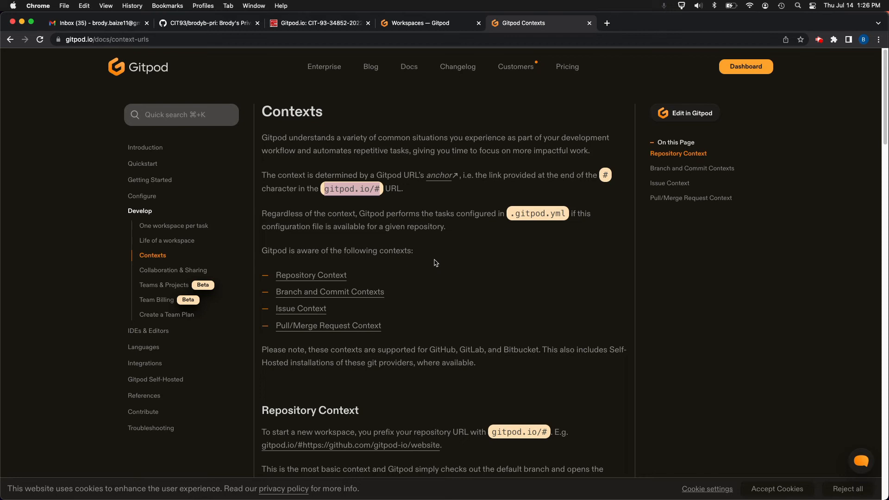
pyautogui.moveTo(423, 29)
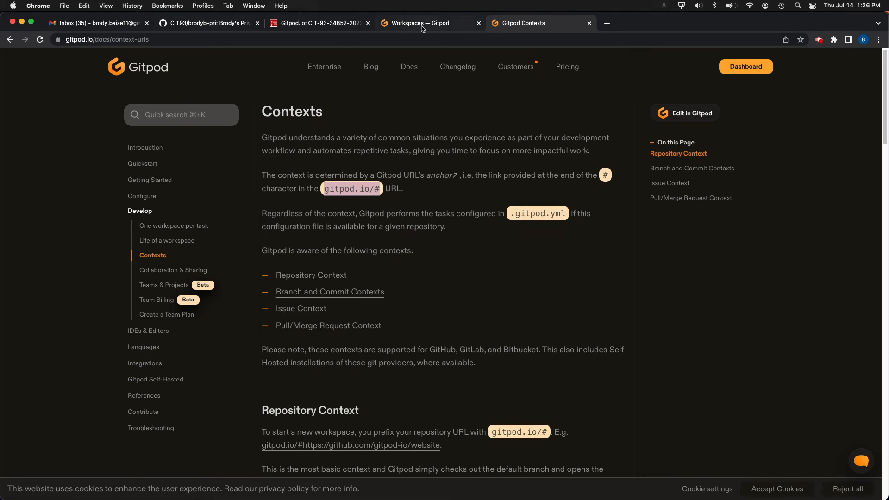
pyautogui.click(428, 22)
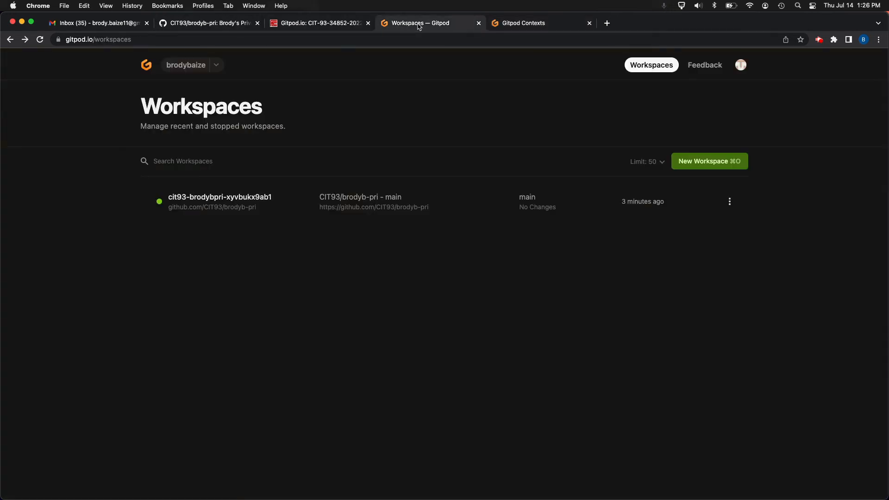
pyautogui.click(208, 22)
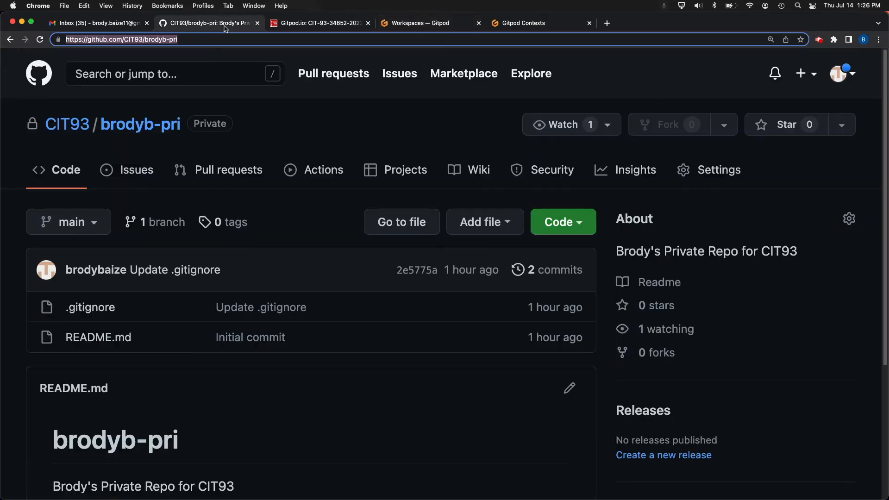
pyautogui.moveTo(261, 306)
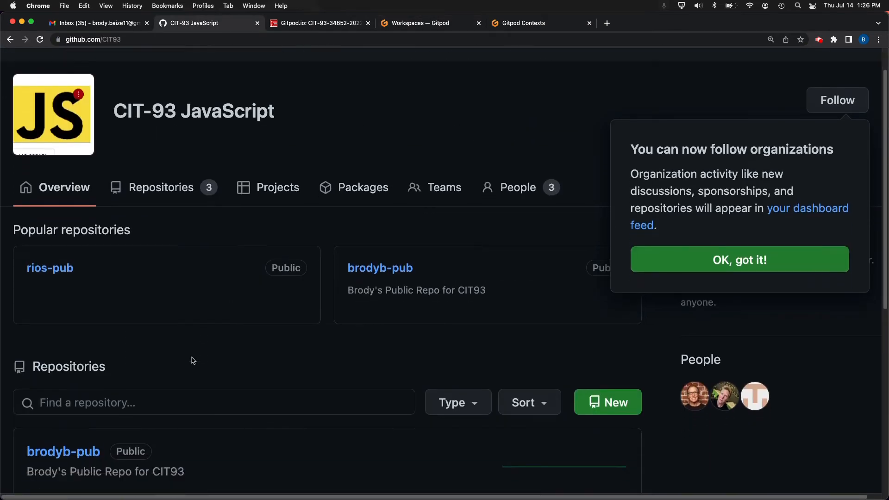
pyautogui.scroll(-3)
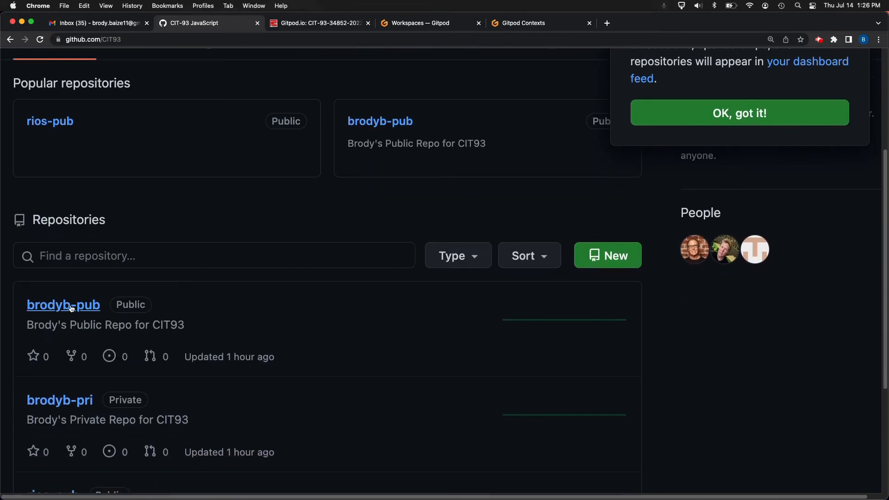
pyautogui.click(63, 305)
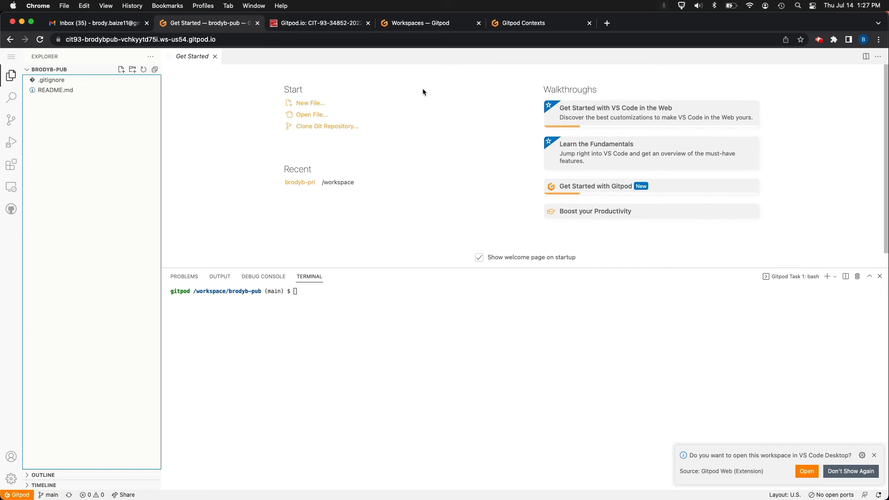
pyautogui.moveTo(454, 165)
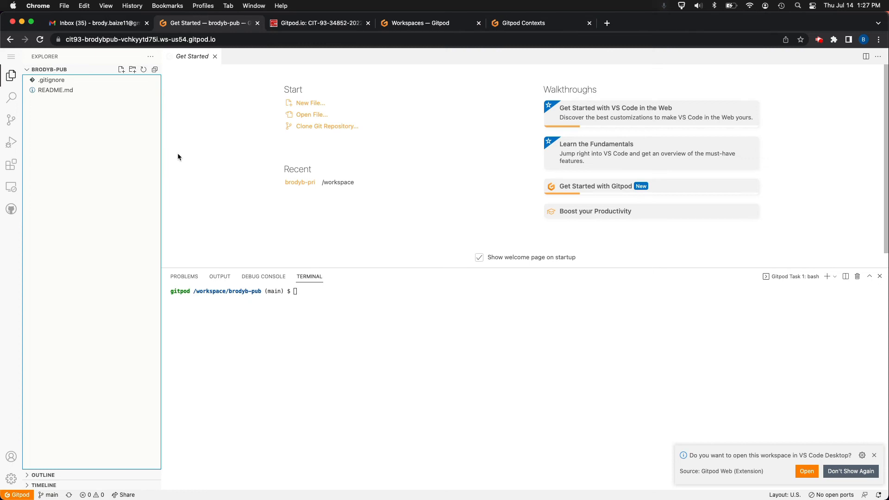
pyautogui.moveTo(854, 395)
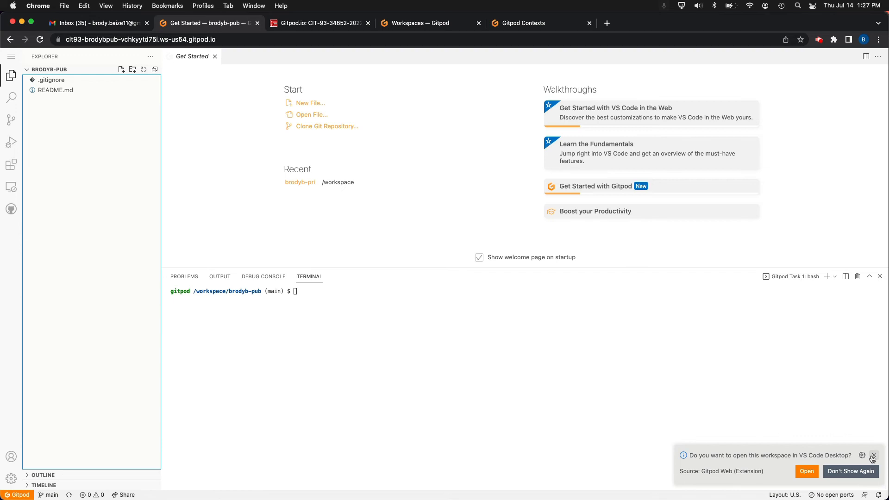
# Dismiss the offer to open the brodyb-pub workspace in VS Code Desktop
pyautogui.click(873, 459)
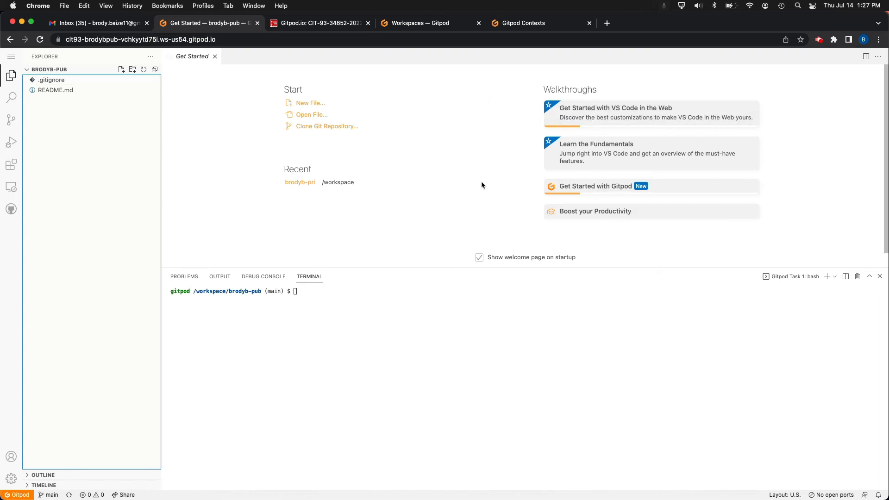
pyautogui.moveTo(635, 123)
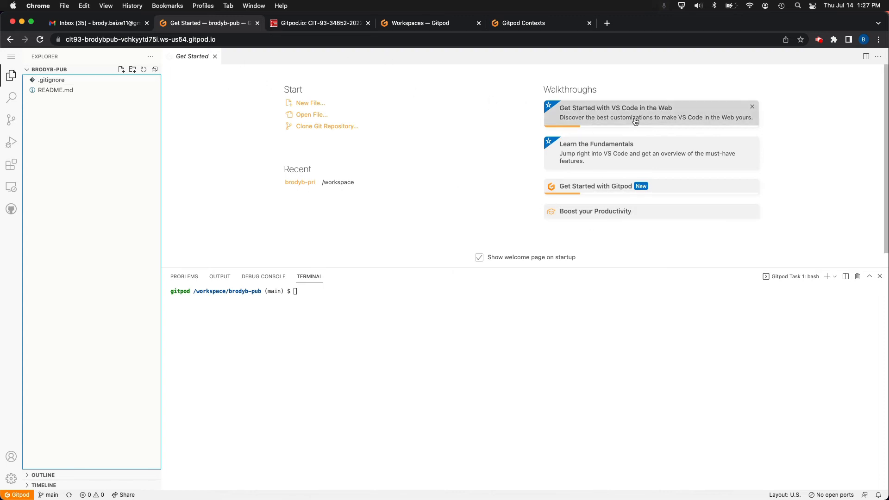
pyautogui.moveTo(707, 327)
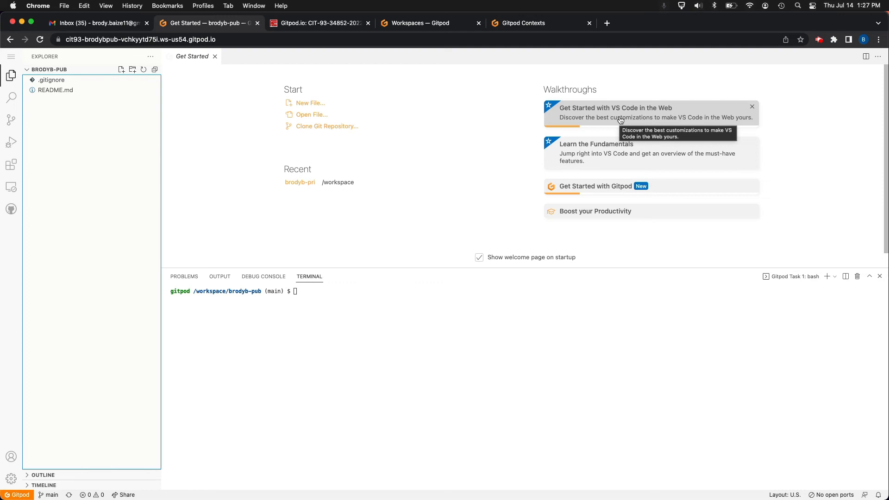
pyautogui.moveTo(123, 130)
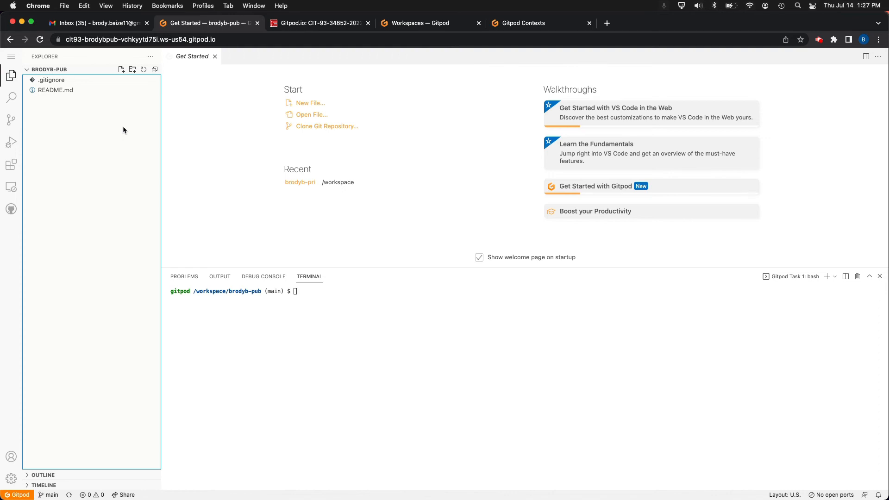
pyautogui.moveTo(657, 339)
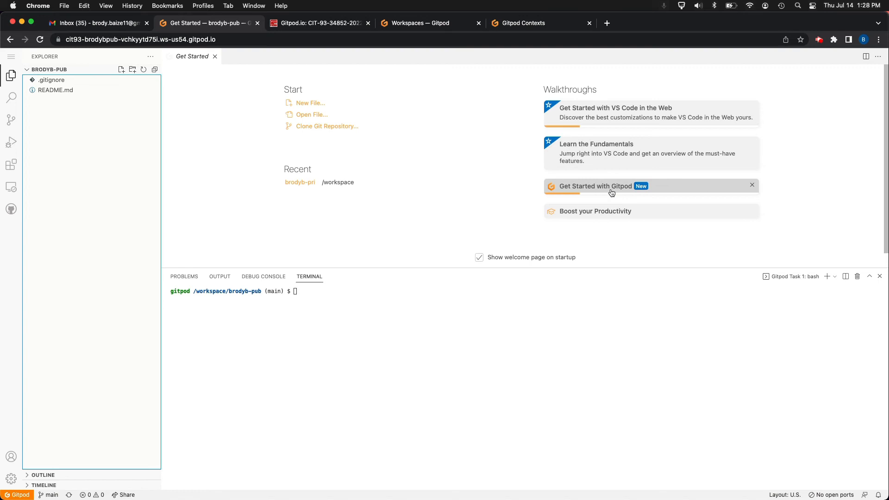
pyautogui.moveTo(619, 332)
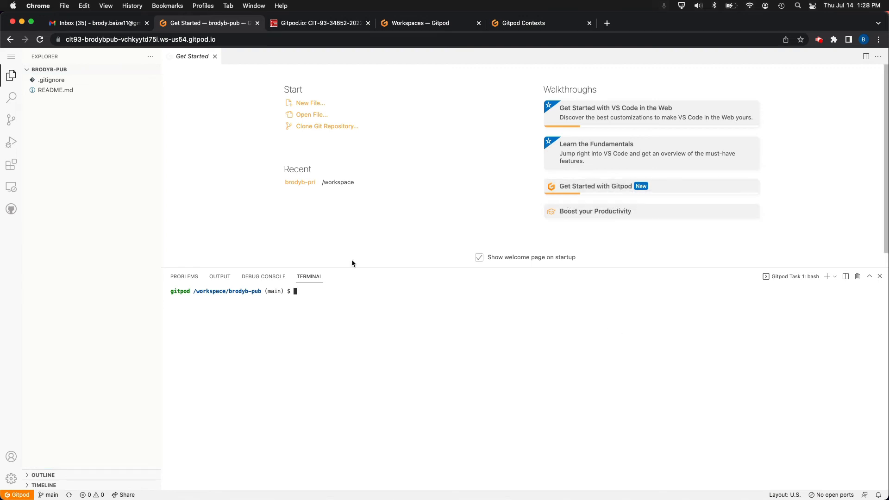
pyautogui.moveTo(327, 297)
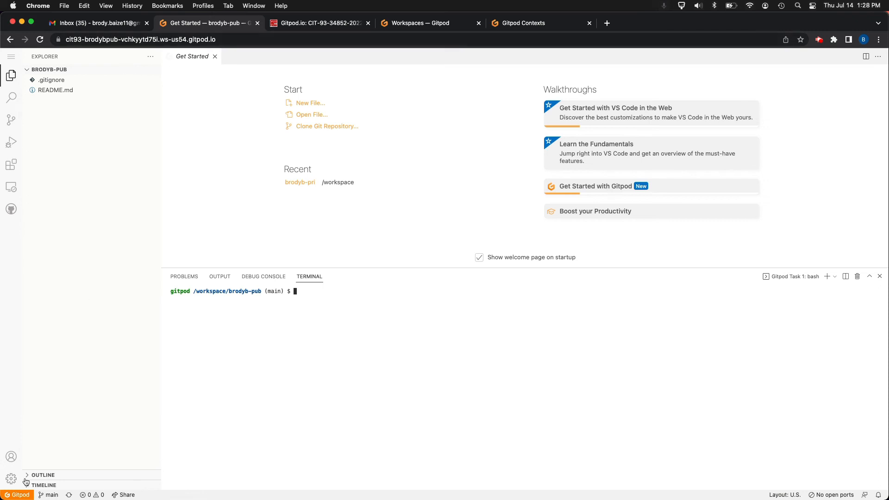
# Apply the Dark (Visual Studio) colour theme via Manage > Color Theme, then return to the gitpod.io tab
pyautogui.click(11, 479)
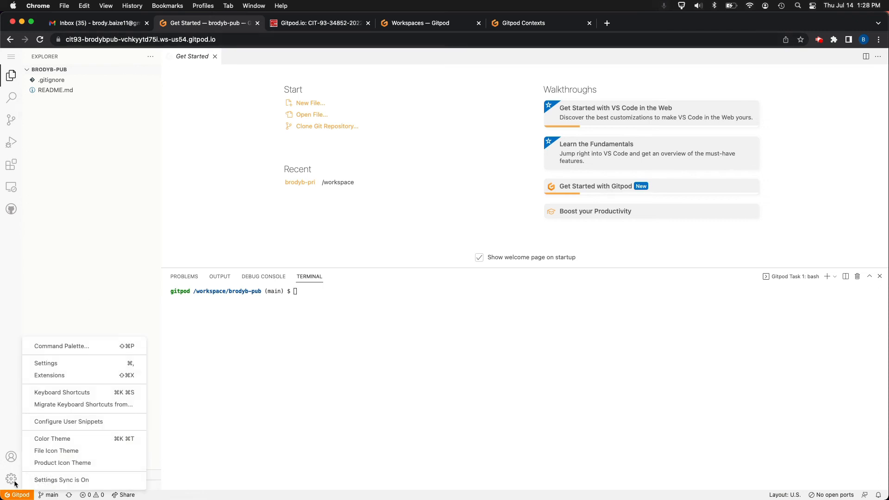
pyautogui.moveTo(63, 463)
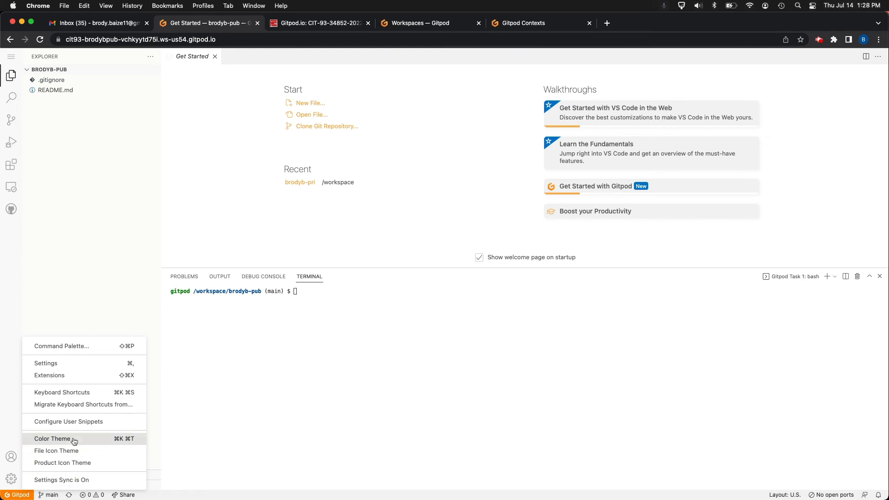
pyautogui.click(52, 438)
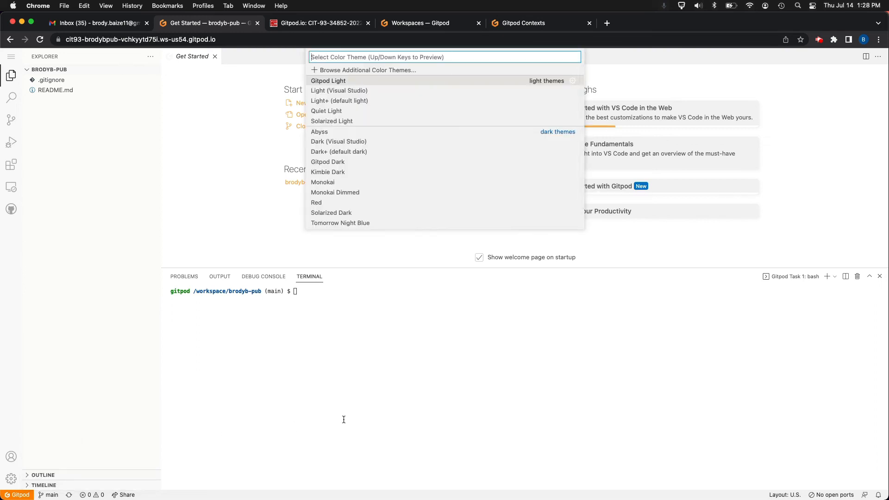
pyautogui.moveTo(372, 84)
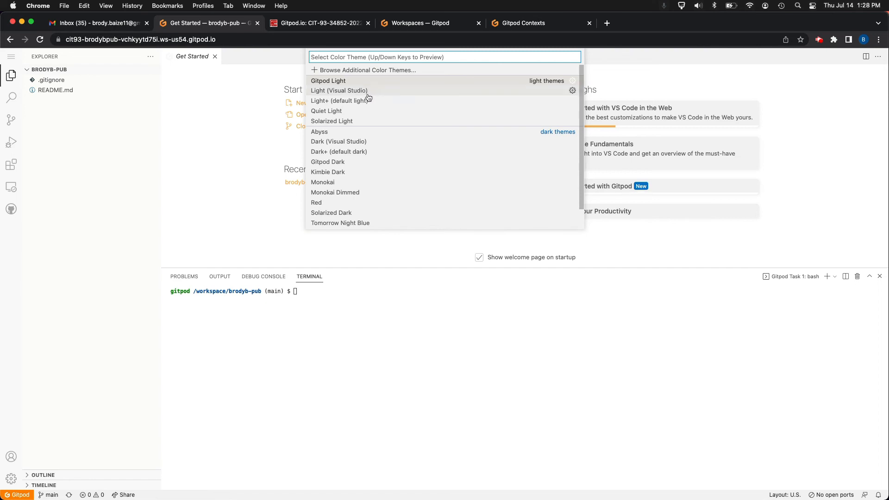
pyautogui.moveTo(352, 120)
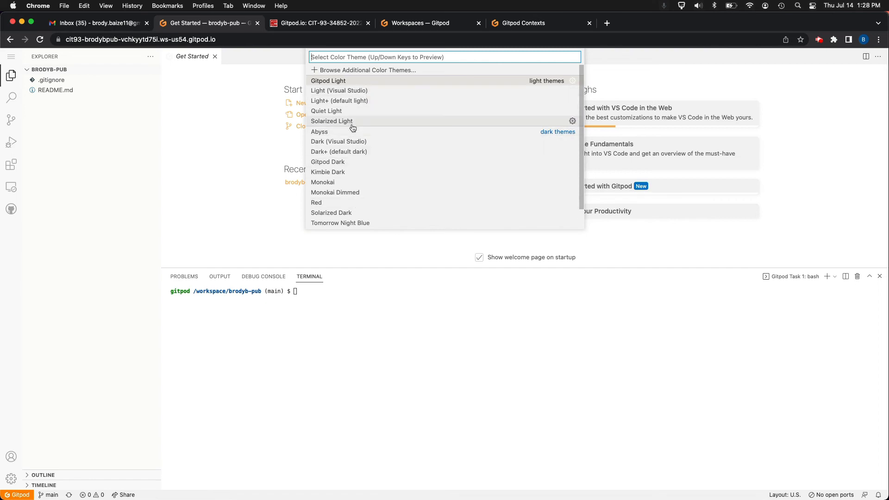
pyautogui.moveTo(355, 141)
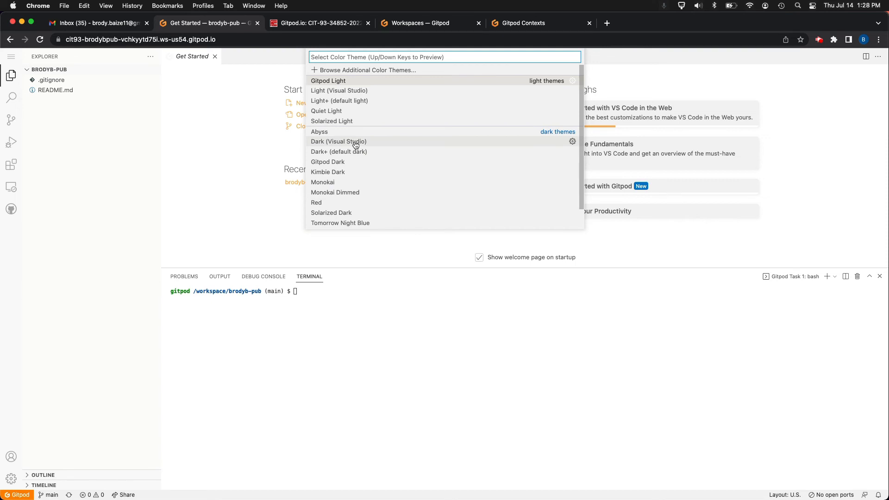
pyautogui.press('Escape')
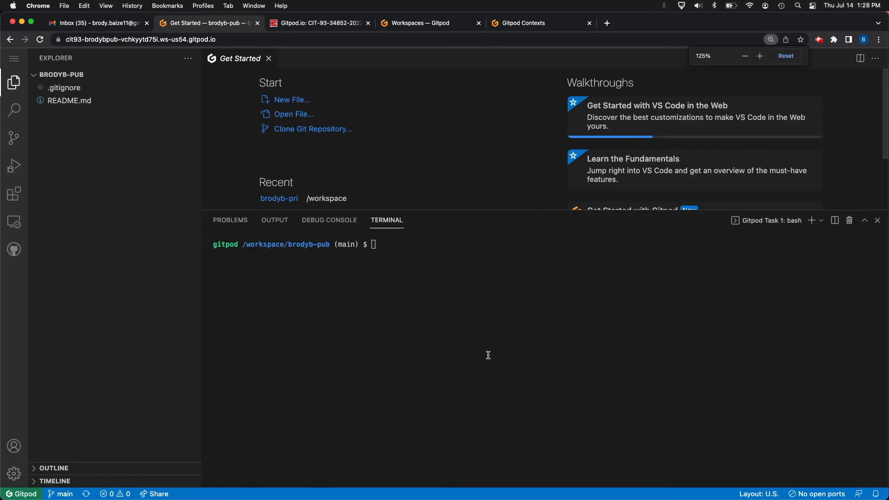
pyautogui.moveTo(82, 204)
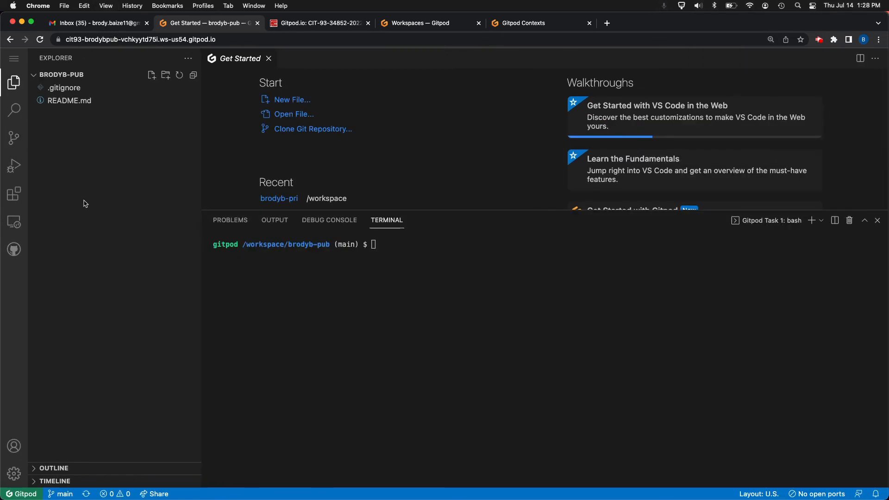
pyautogui.moveTo(279, 123)
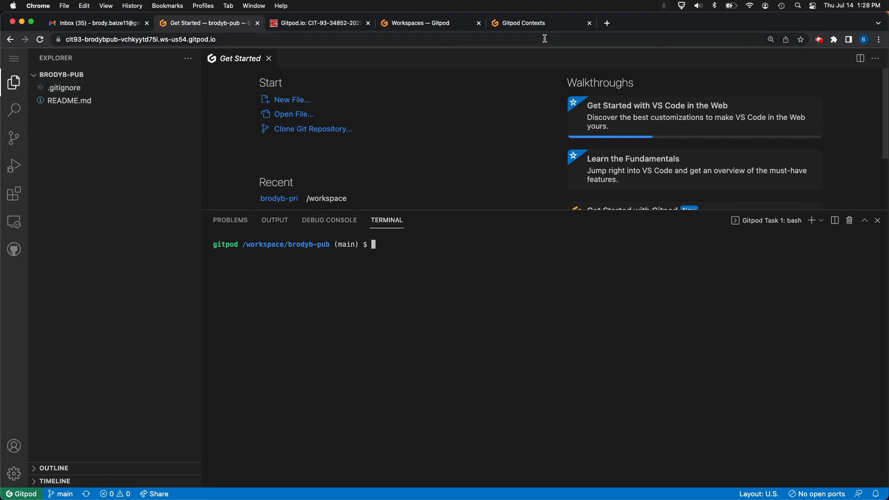
pyautogui.click(522, 22)
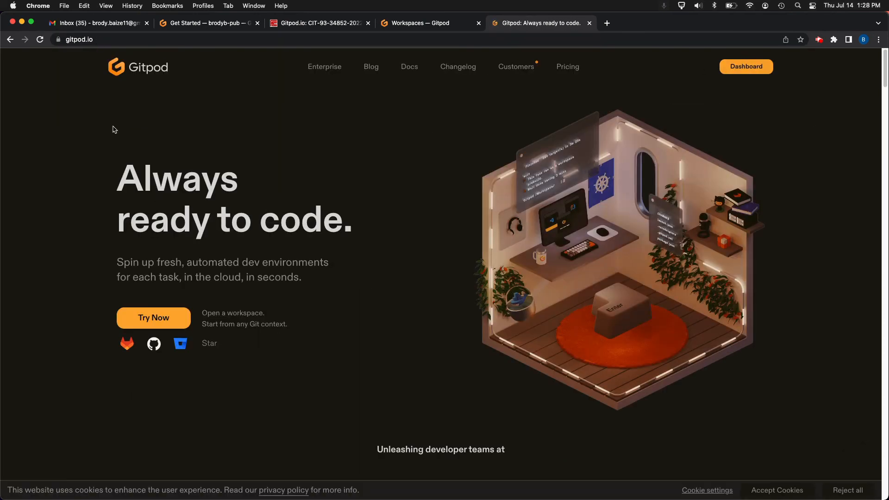
# From the Gitpod dashboard, reopen the running brodyb-pri workspace in its own tab
pyautogui.click(745, 67)
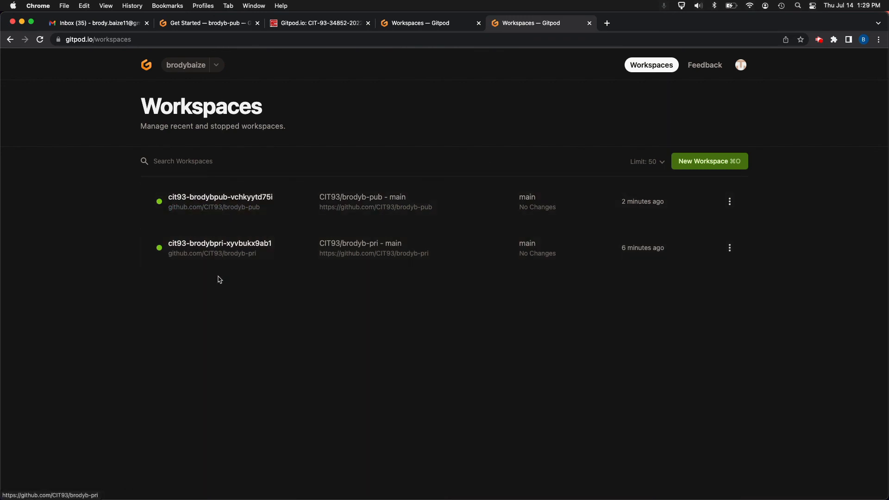
pyautogui.click(220, 248)
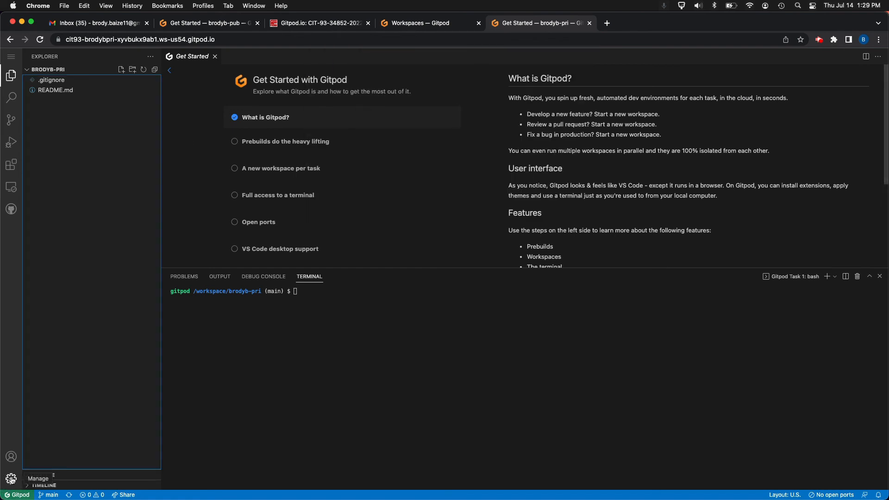
# Keep Dark (Visual Studio) as the brodyb-pri theme and hide the file explorer side bar
pyautogui.click(10, 479)
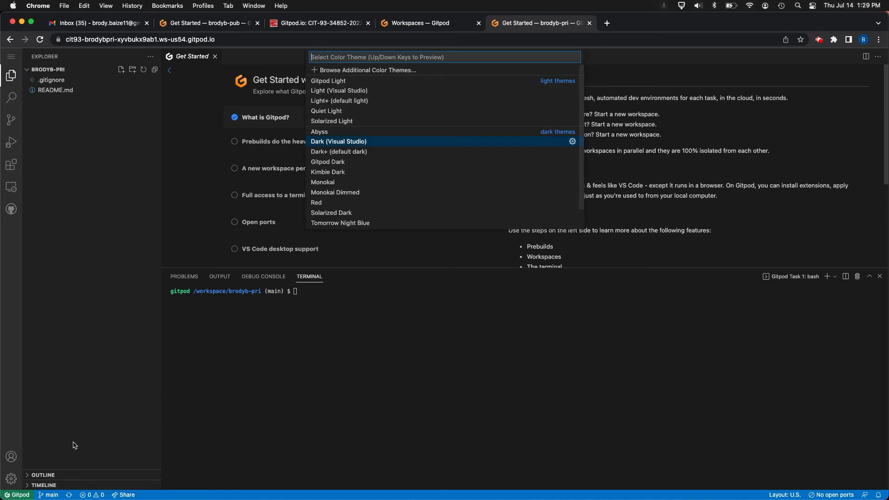
pyautogui.press('Escape')
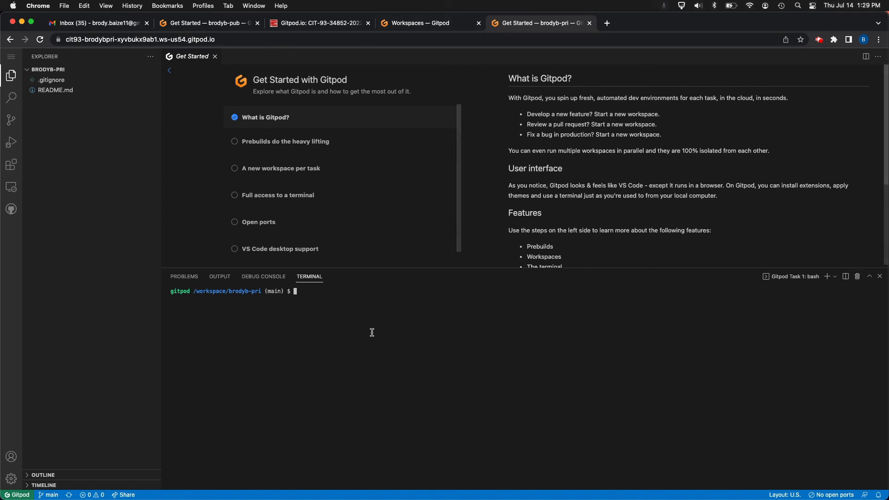
pyautogui.moveTo(397, 106)
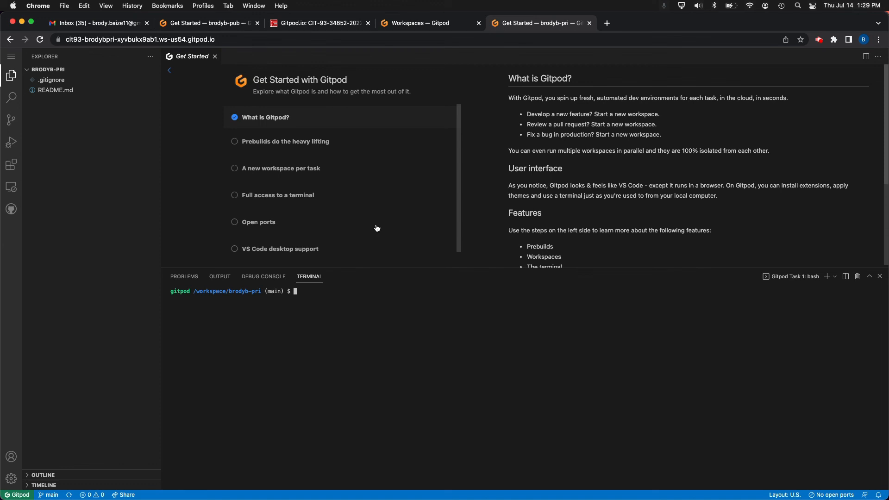
pyautogui.moveTo(390, 201)
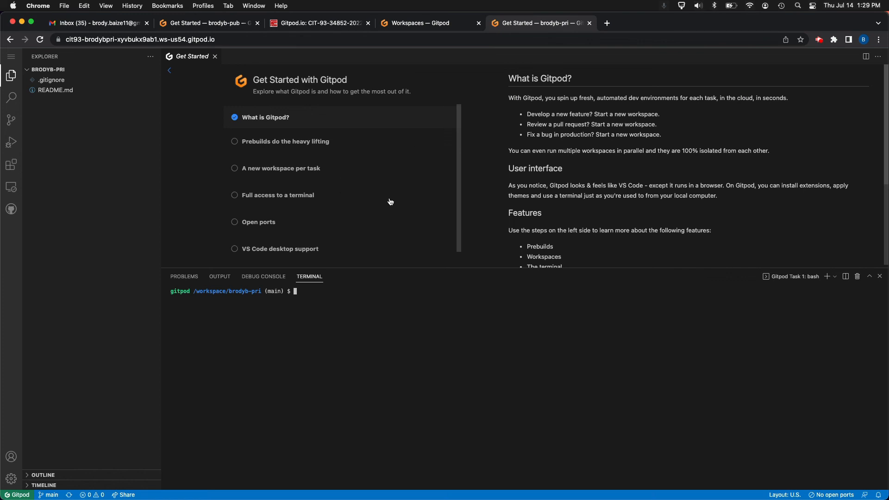
pyautogui.moveTo(392, 152)
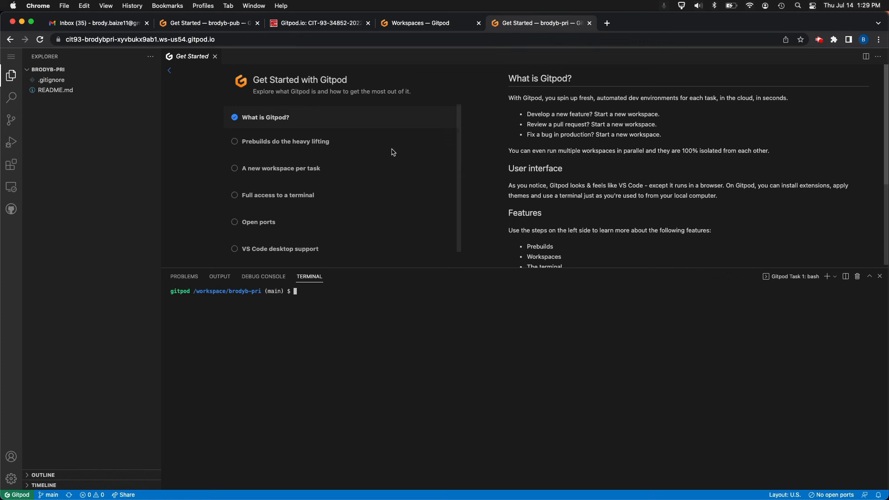
pyautogui.moveTo(305, 159)
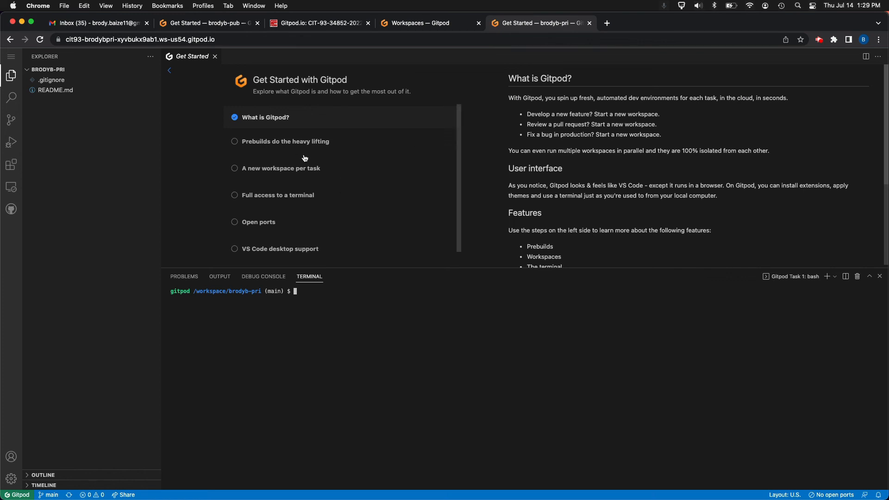
pyautogui.moveTo(636, 210)
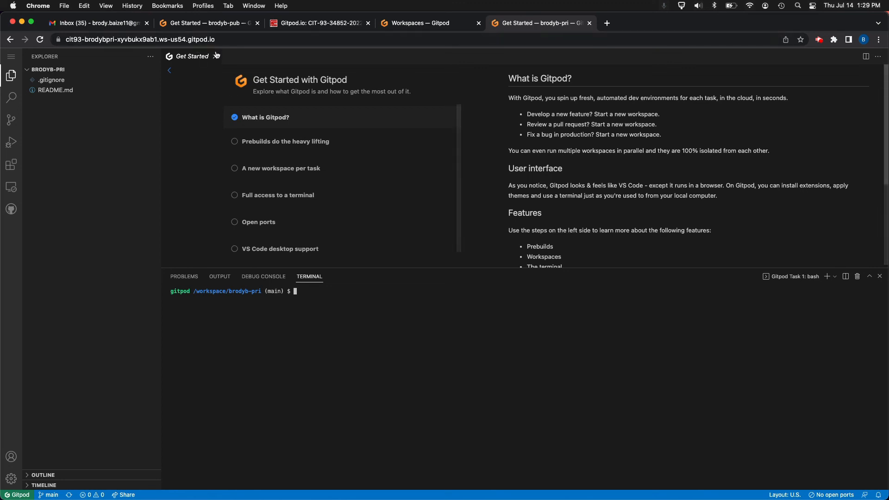
pyautogui.moveTo(214, 56)
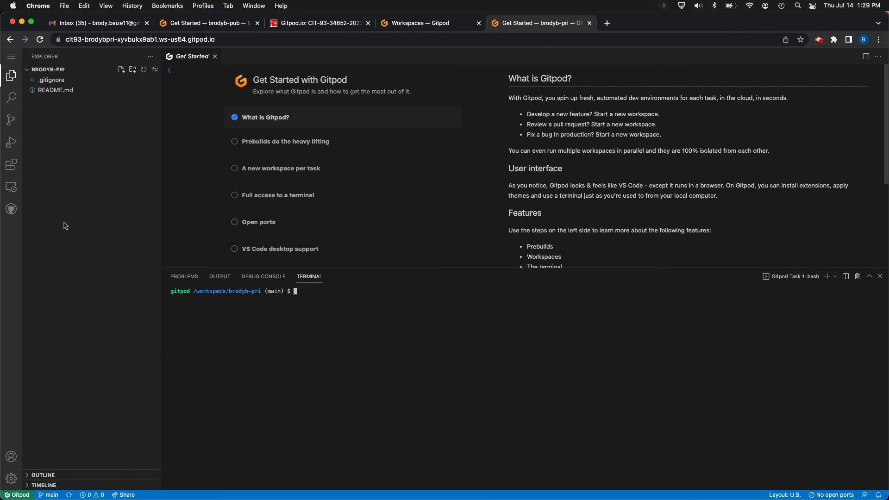
pyautogui.click(11, 74)
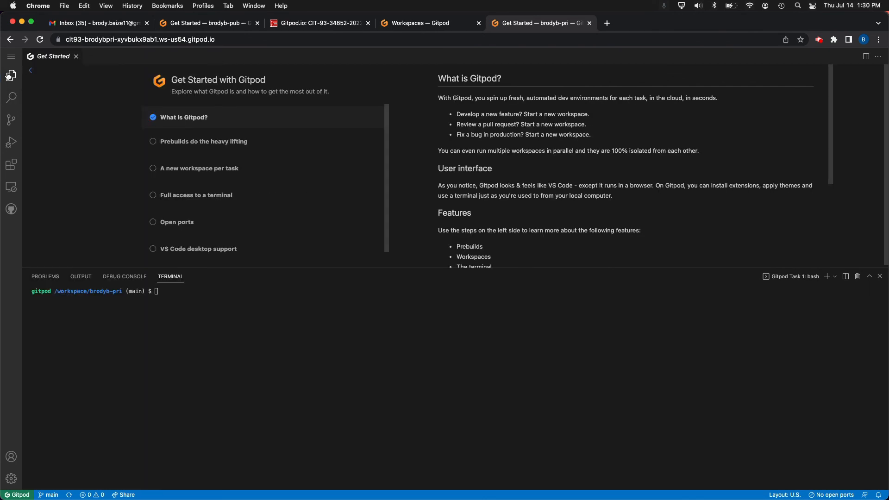
# Show the file explorer again, listing .gitignore and README.md beside Get Started
pyautogui.click(11, 75)
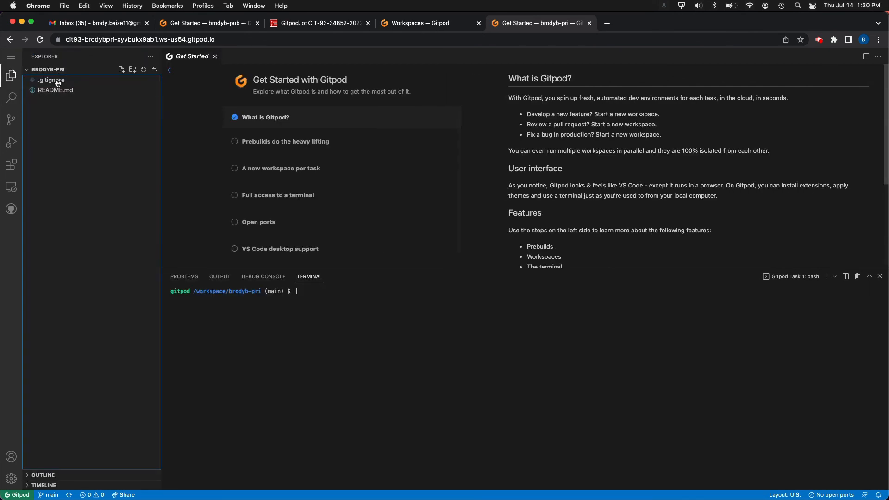
pyautogui.moveTo(11, 120)
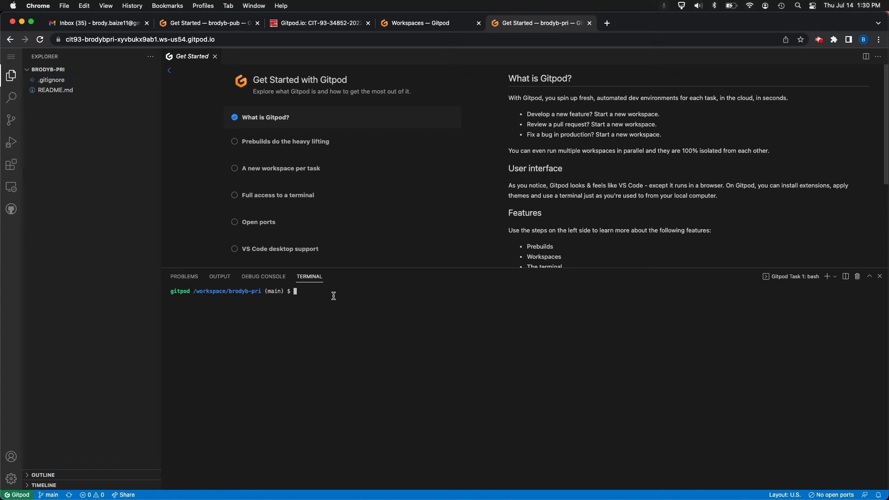
pyautogui.moveTo(828, 277)
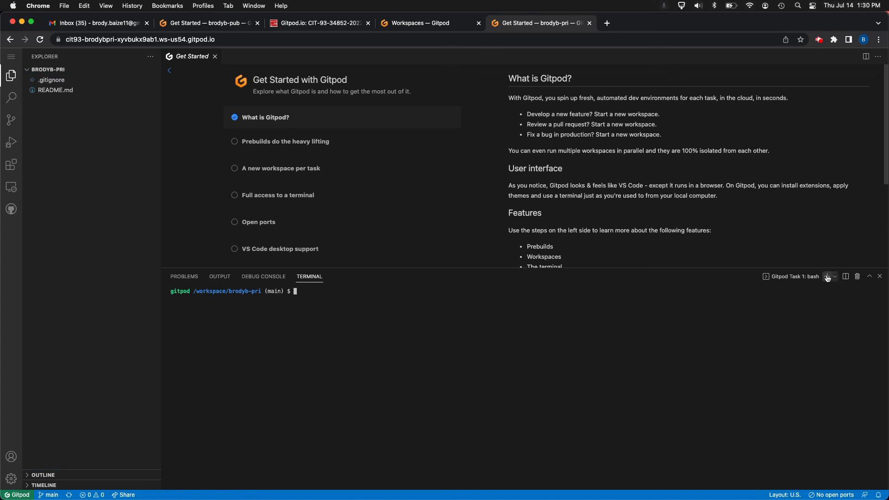
pyautogui.moveTo(780, 281)
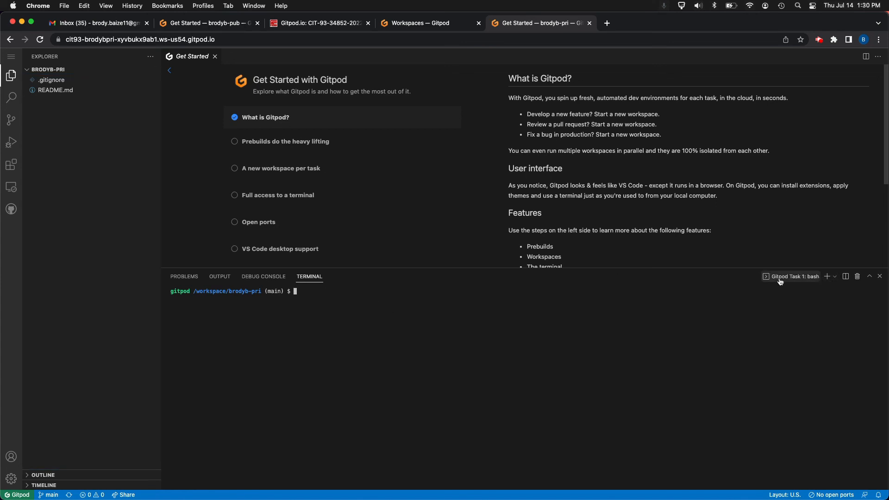
pyautogui.moveTo(384, 301)
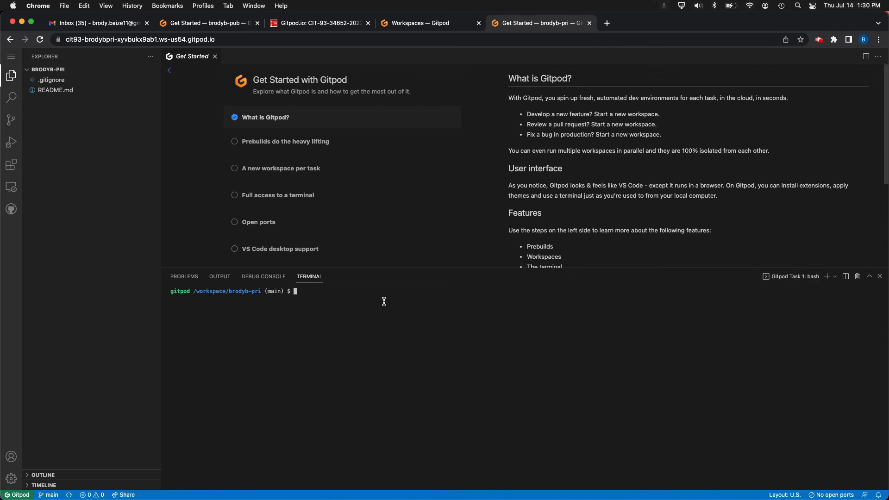
pyautogui.moveTo(378, 331)
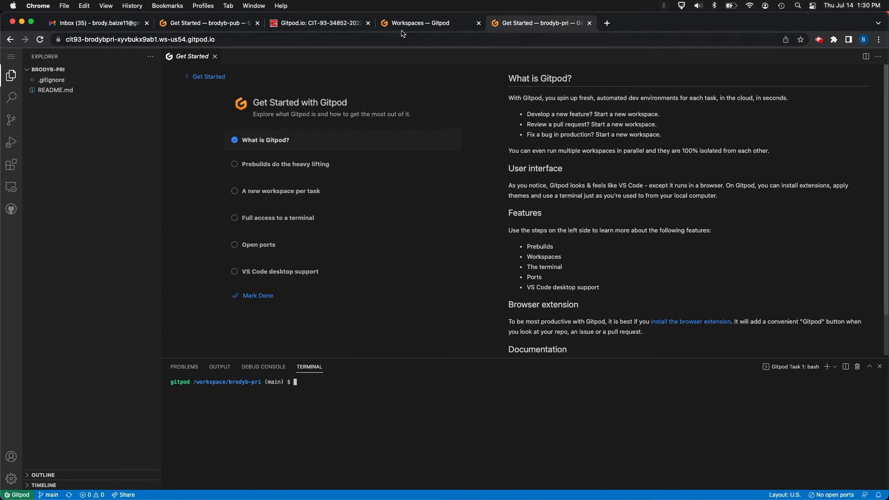
pyautogui.moveTo(430, 23)
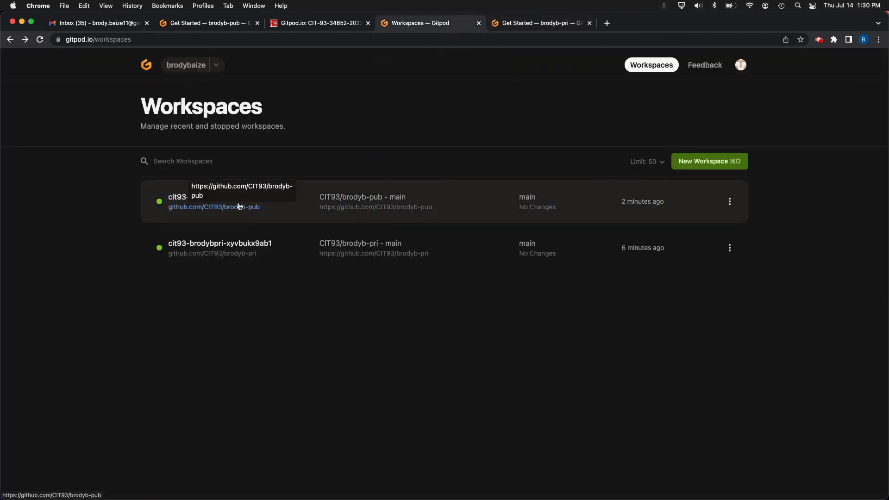
pyautogui.moveTo(278, 332)
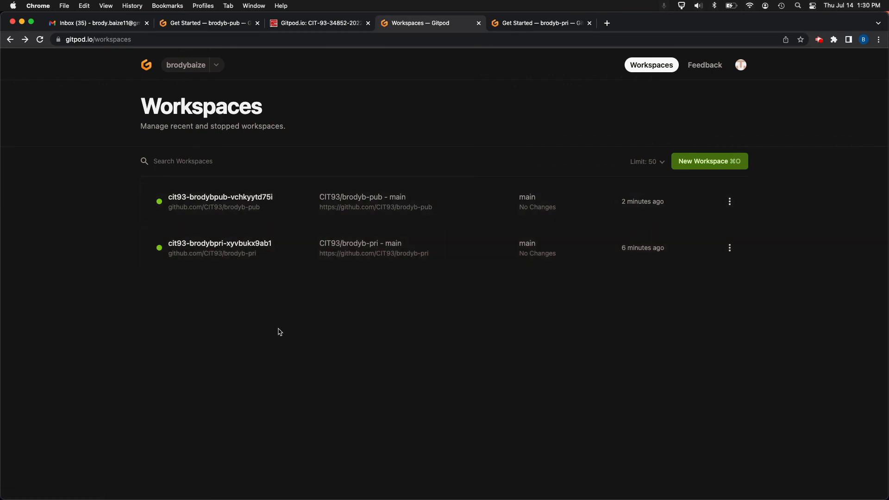
pyautogui.moveTo(486, 16)
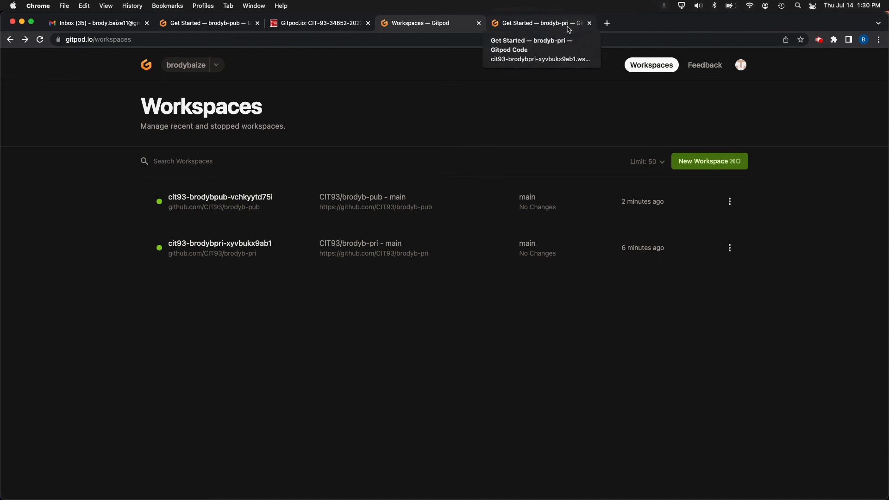
pyautogui.moveTo(352, 334)
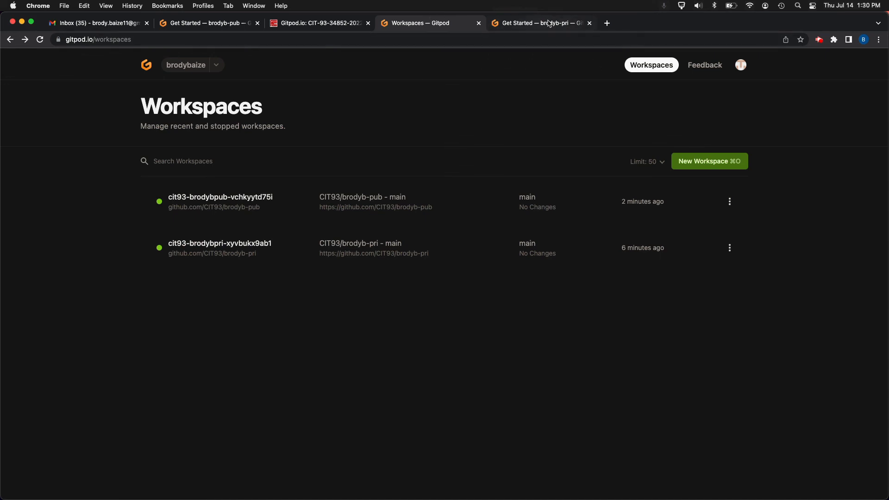
pyautogui.moveTo(540, 23)
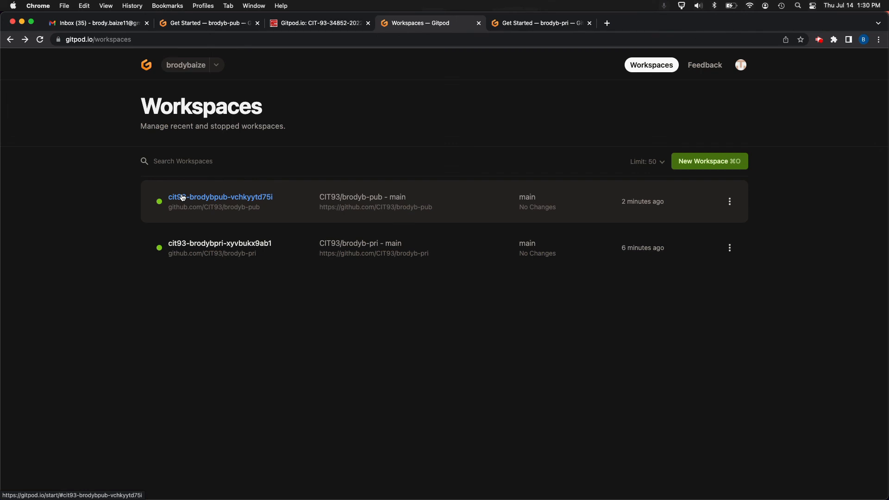
pyautogui.moveTo(807, 221)
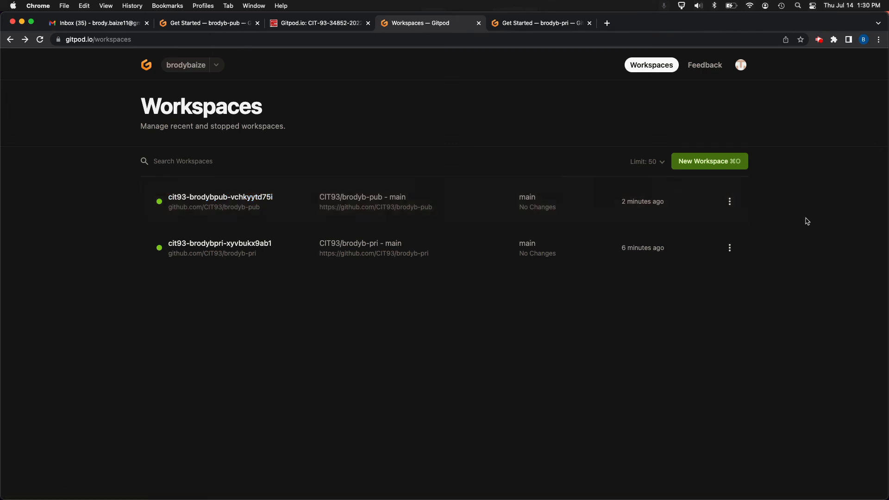
pyautogui.moveTo(731, 203)
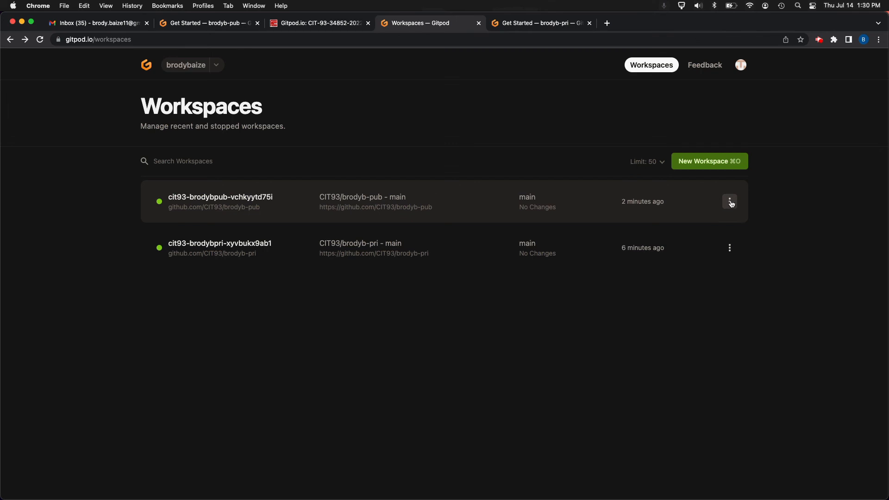
pyautogui.moveTo(332, 342)
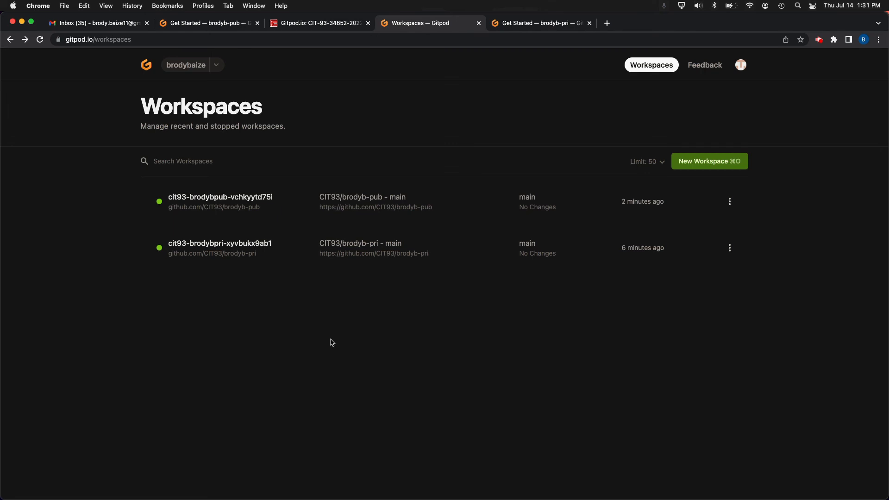
pyautogui.moveTo(348, 286)
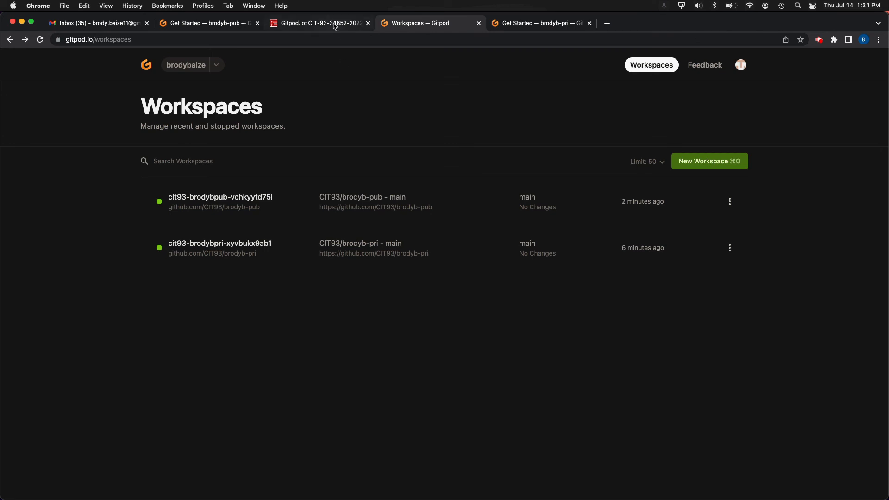
# Return to the Canvas Gitpod.io course page after reviewing both running workspaces
pyautogui.click(320, 22)
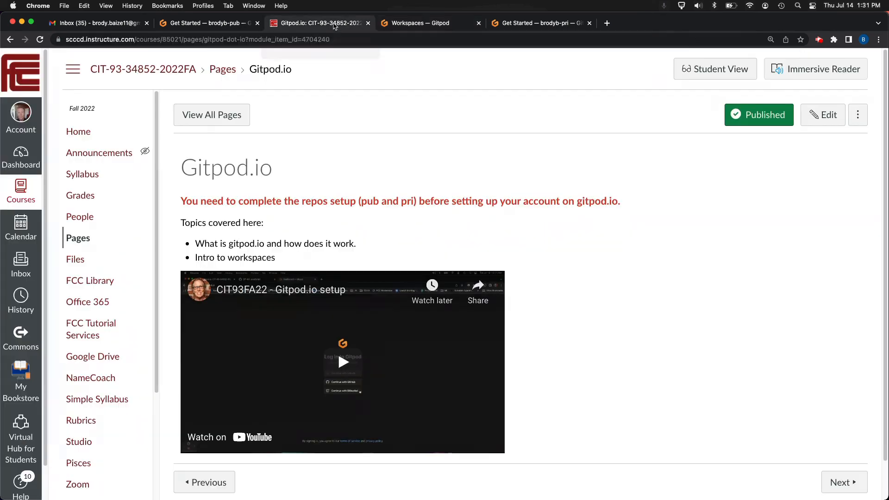